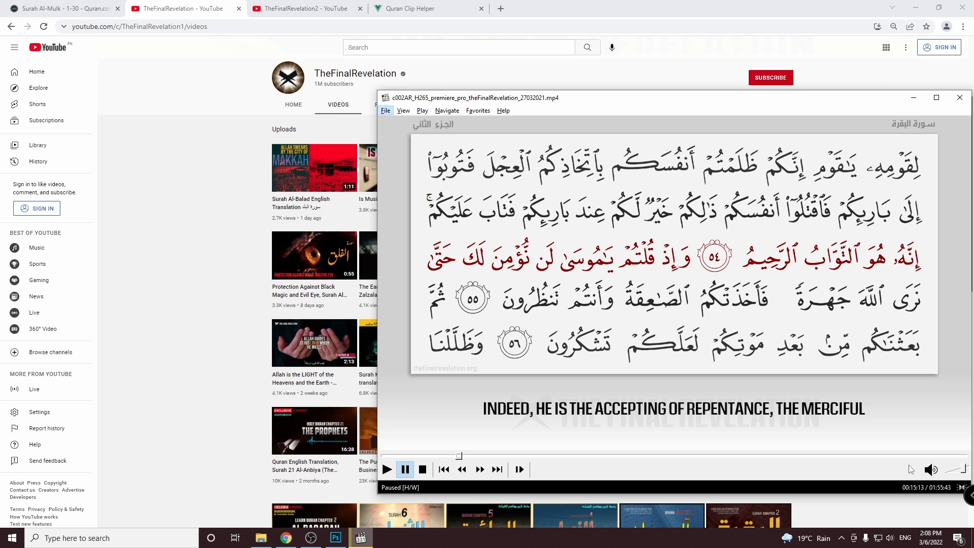
mouse_move(686, 306)
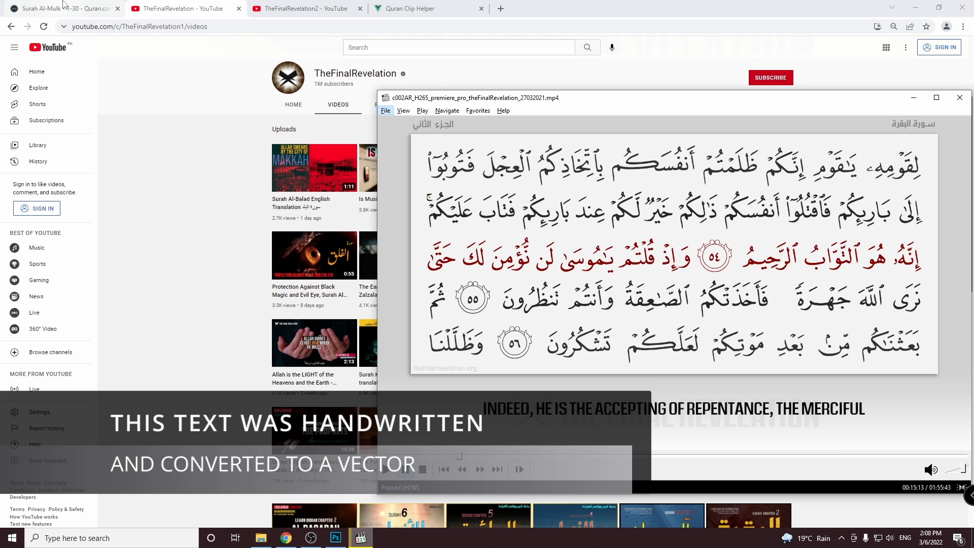
Bring the Surah Al-Mulk Quran.com tab to the front in Chrome
left_click(59, 8)
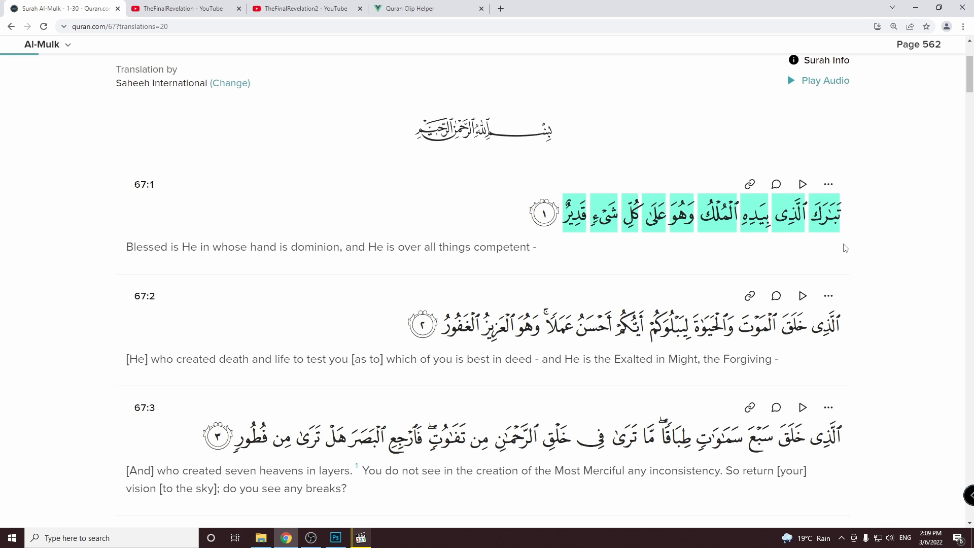
mouse_move(890, 250)
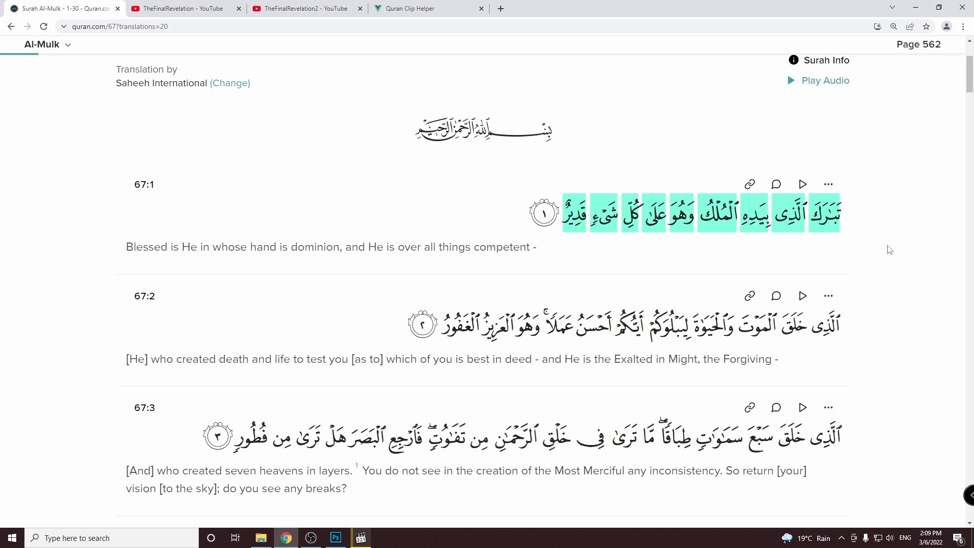
Reach previous.quran.com from the site menu's Network section, showing the surah list
scroll("up", 3)
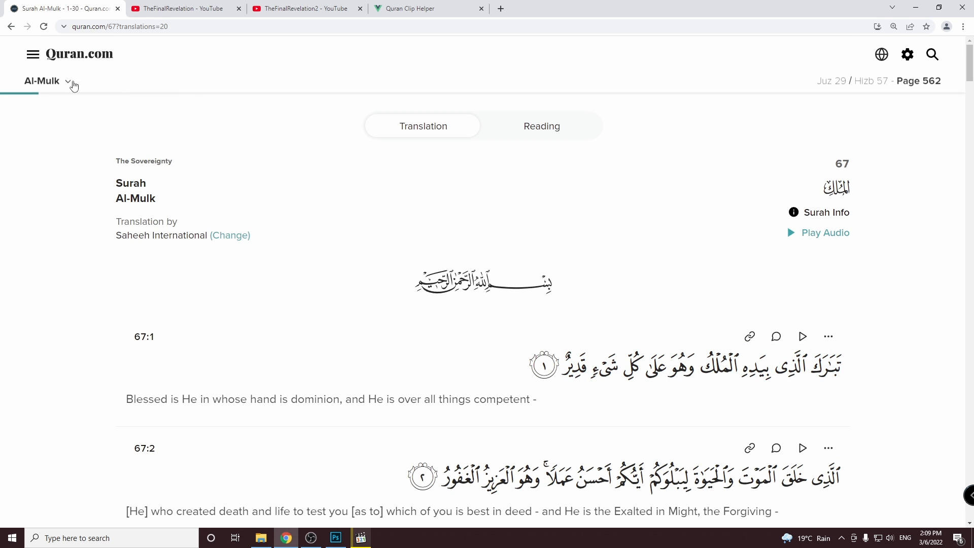
mouse_move(32, 54)
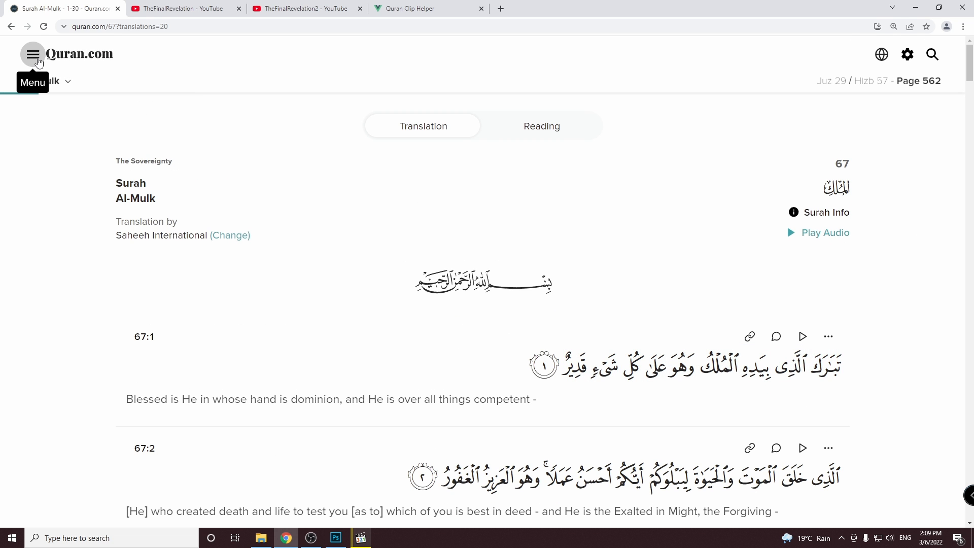
left_click(32, 54)
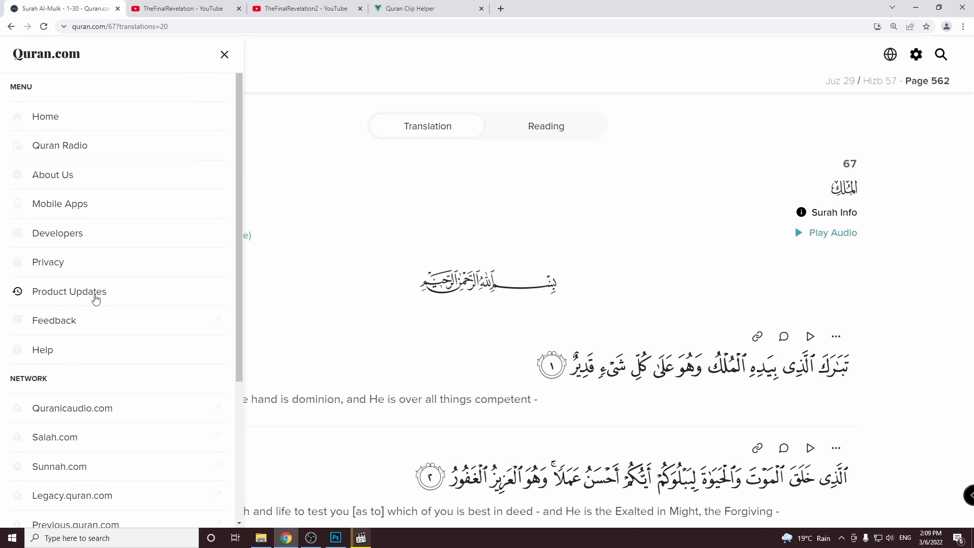
scroll("down", 3)
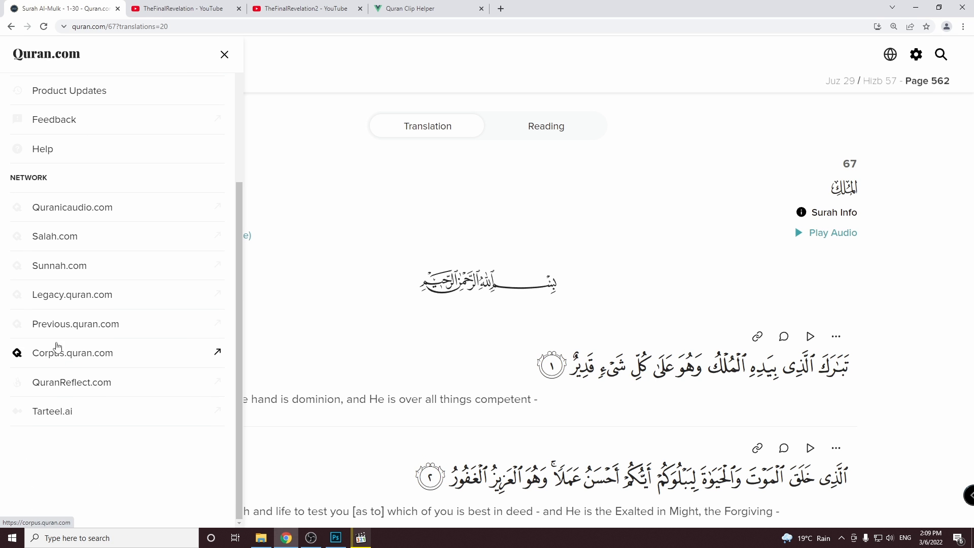
mouse_move(84, 334)
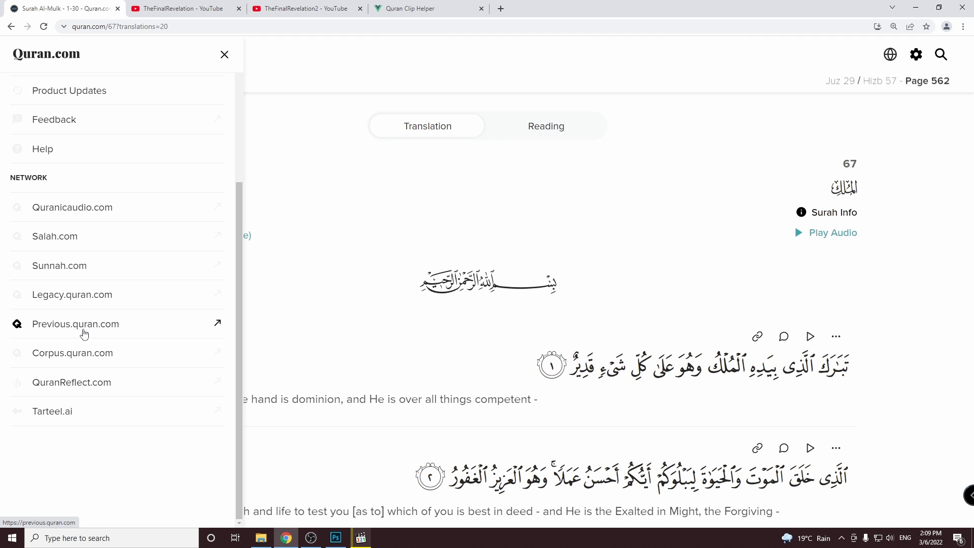
left_click(75, 323)
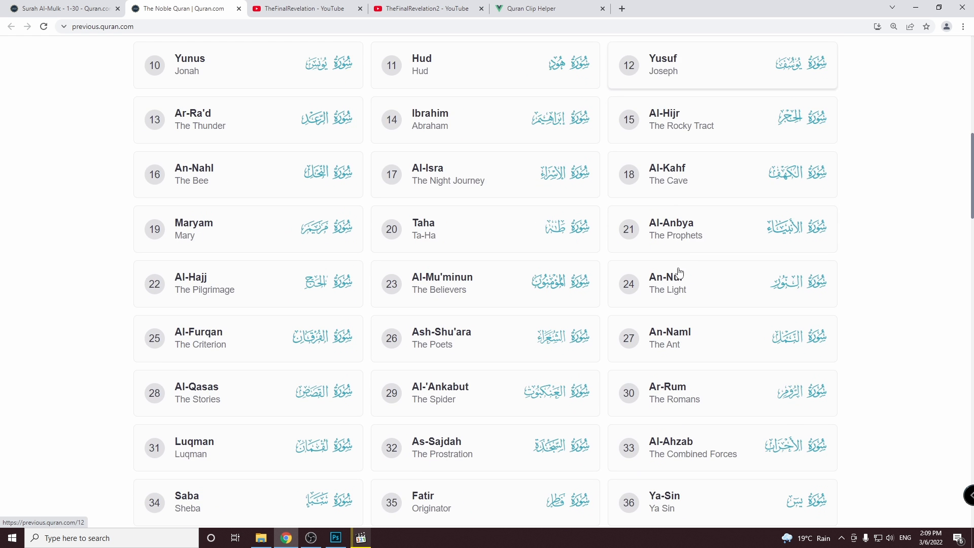
Navigate to previous.quran.com/67/1 to show Surah Al-Mulk verse 1
scroll("down", 3)
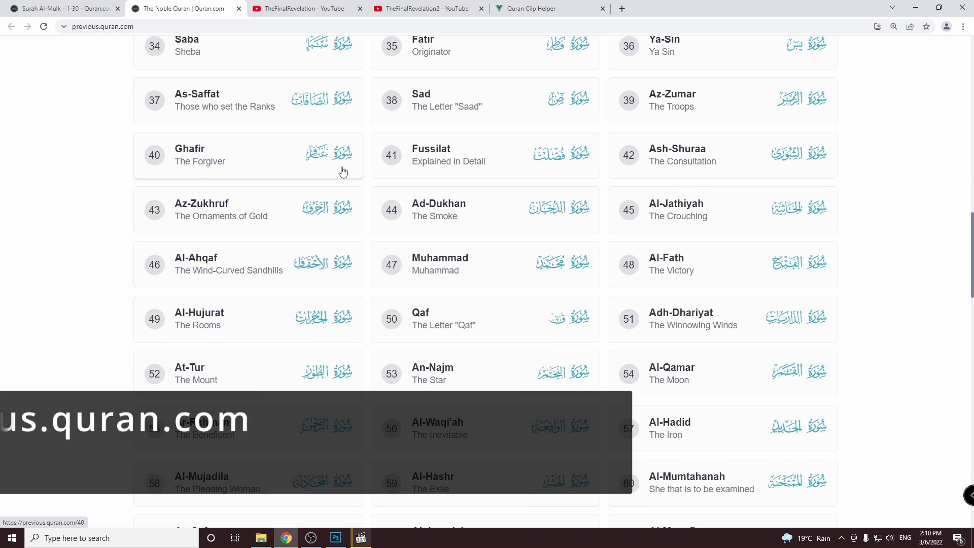
left_click(102, 26)
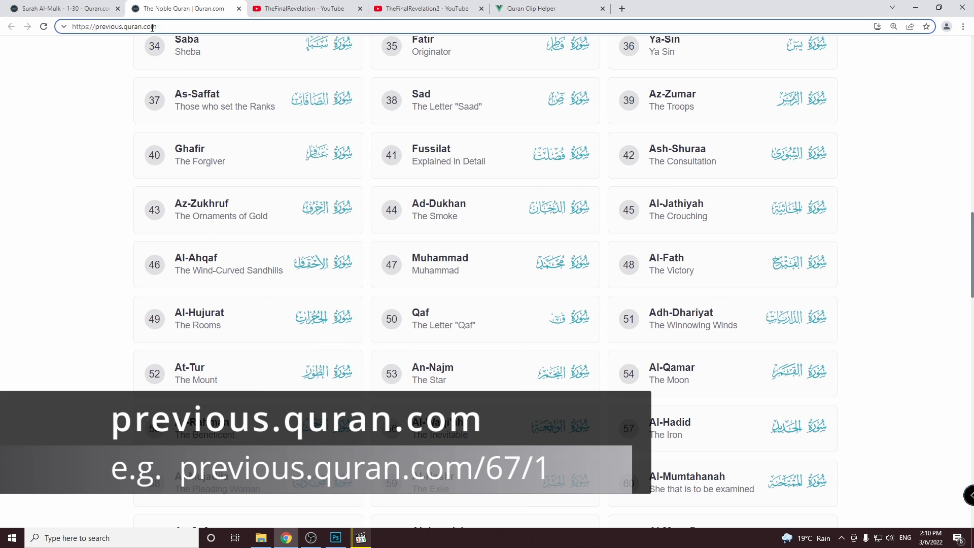
type("/67")
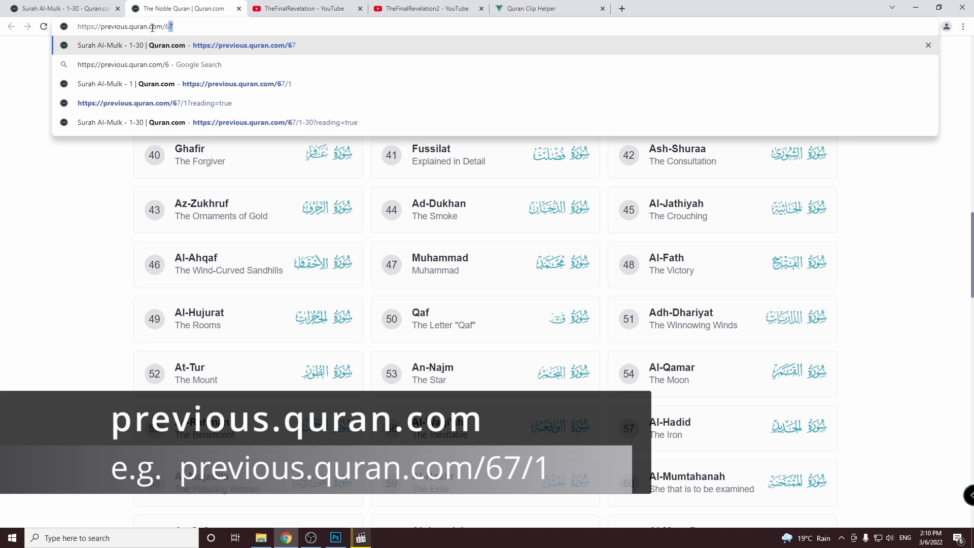
type("7/1")
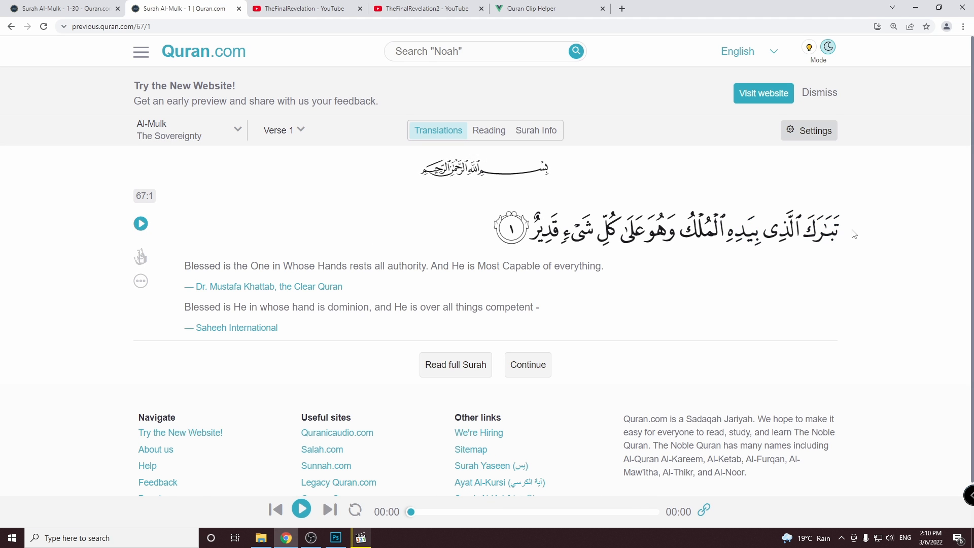
mouse_move(489, 131)
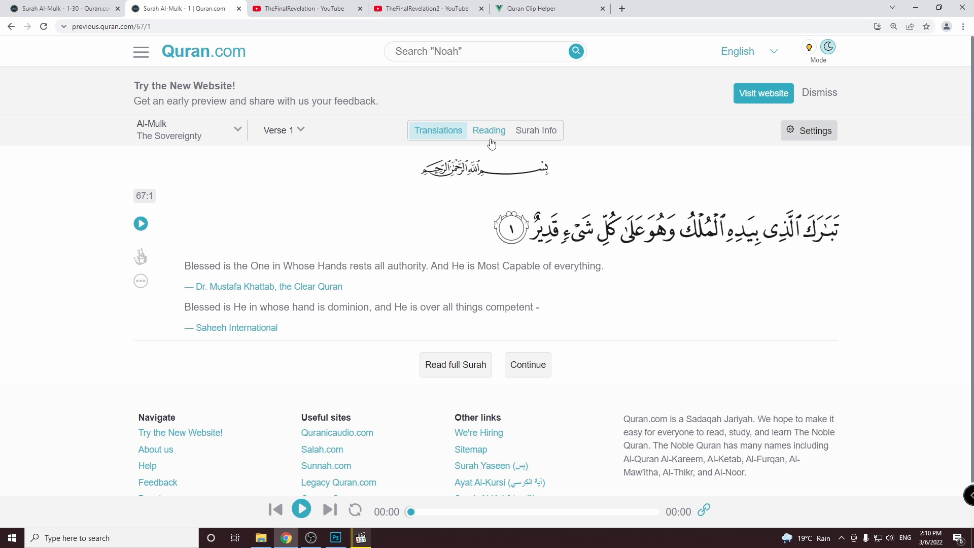
mouse_move(489, 131)
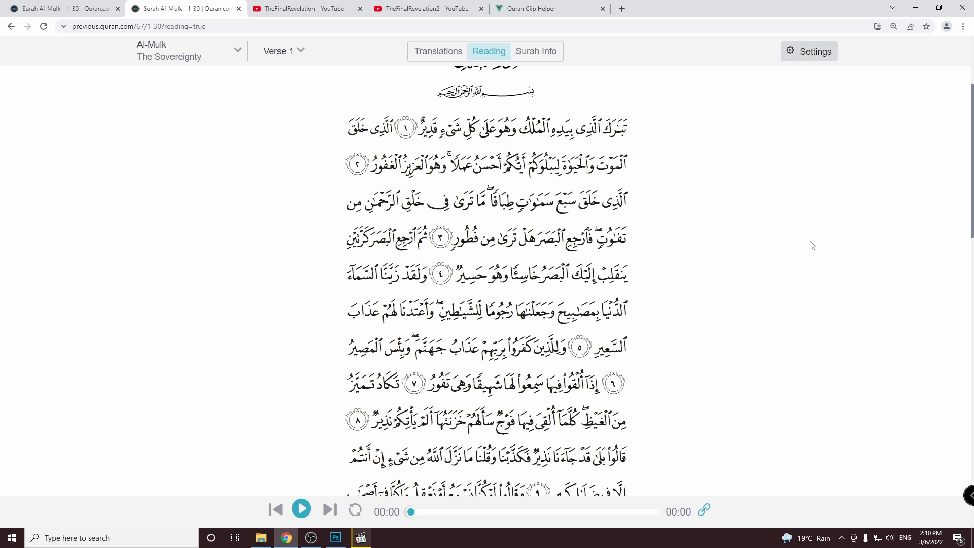
Scroll the Reading view to confirm the Page 562 label, then return to the top
scroll("down", 3)
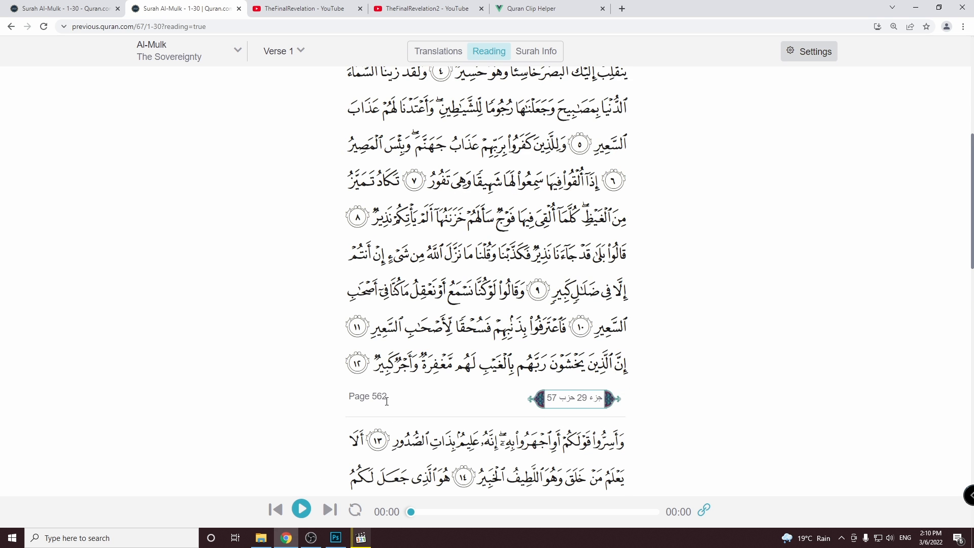
scroll("up", 3)
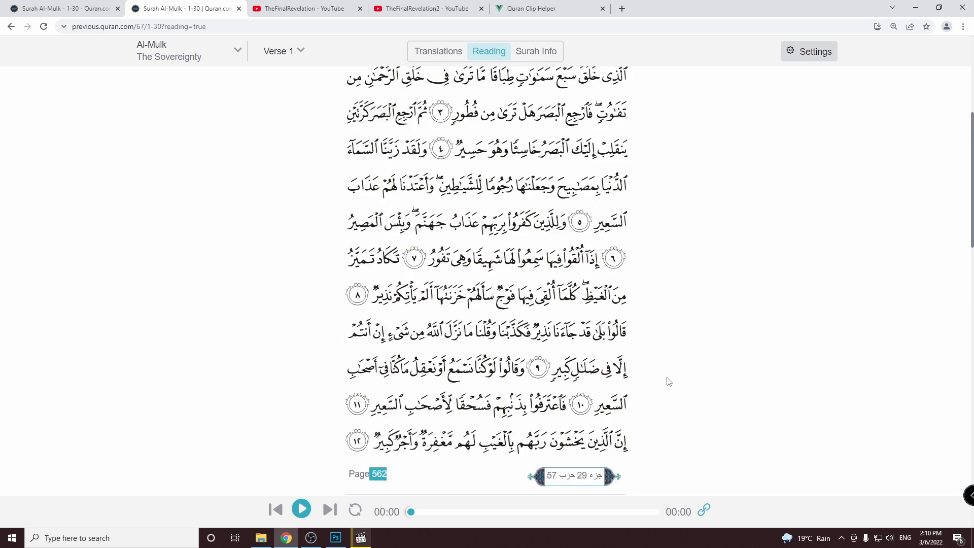
scroll("up", 3)
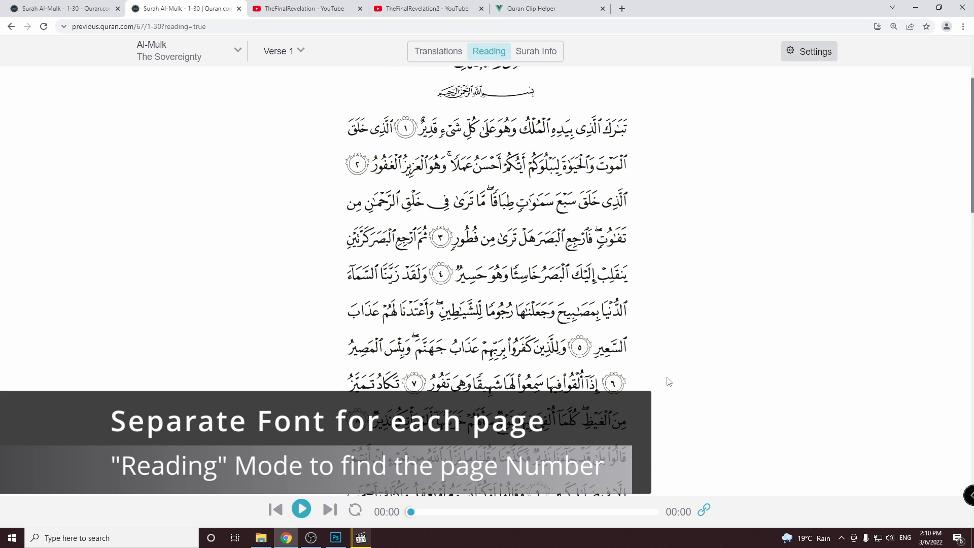
mouse_move(704, 381)
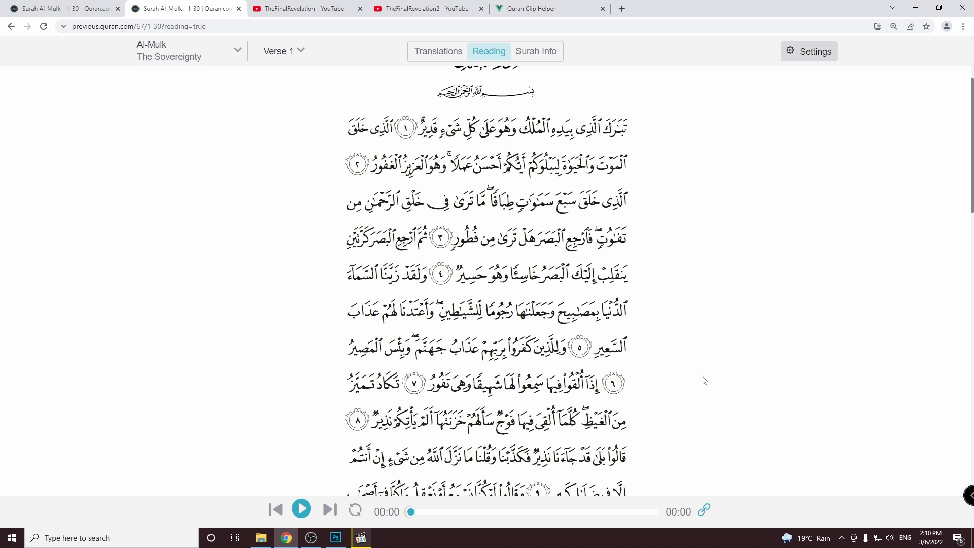
mouse_move(762, 288)
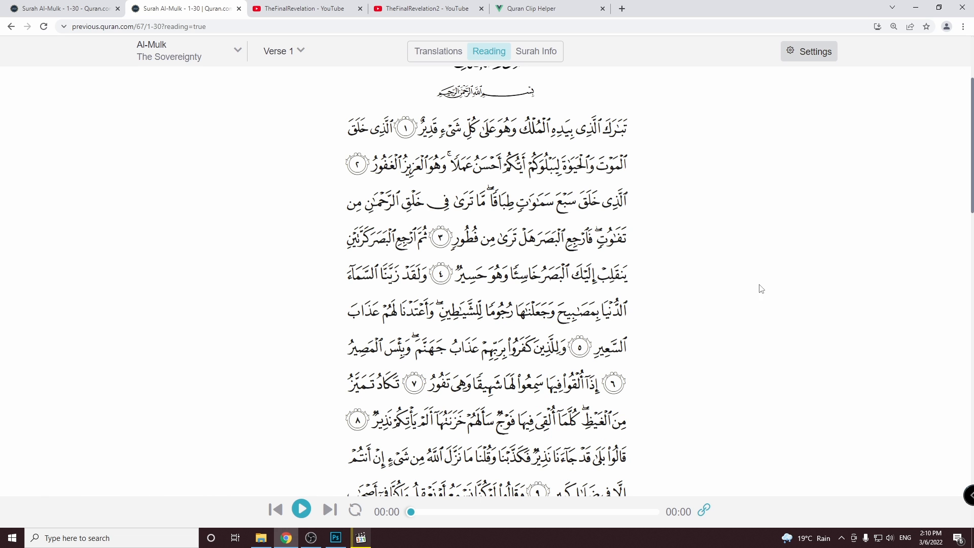
mouse_move(769, 286)
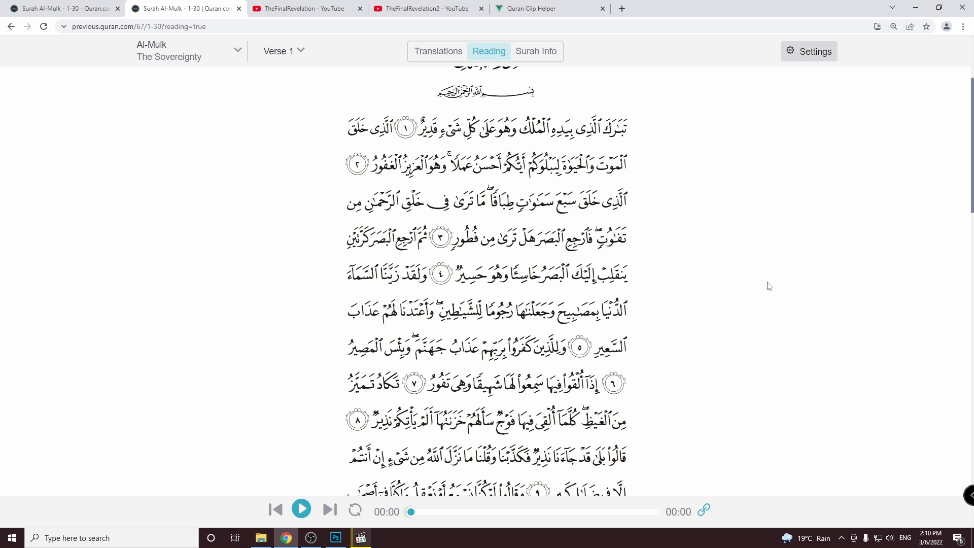
Search the page source for the .ttf link to the page 562 font and start a new tab
right_click(769, 287)
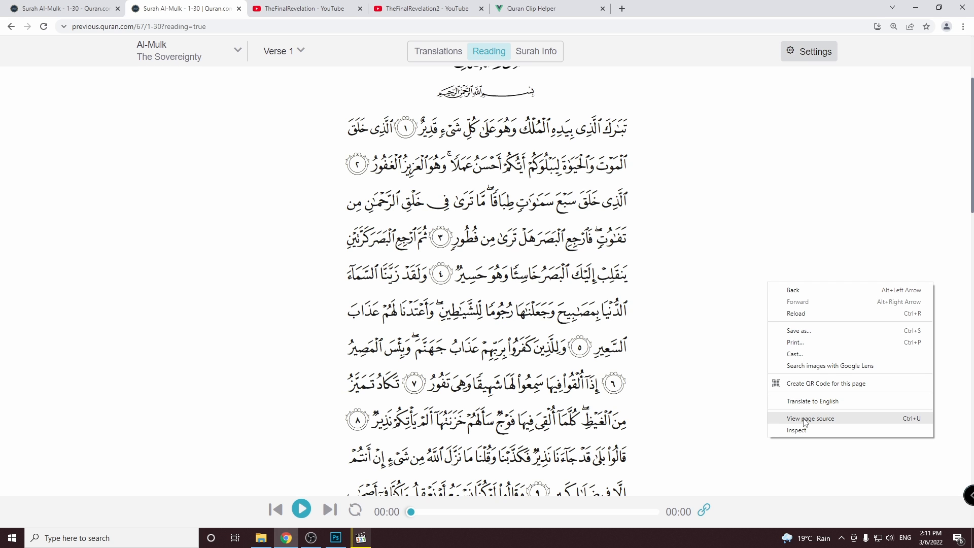
left_click(809, 418)
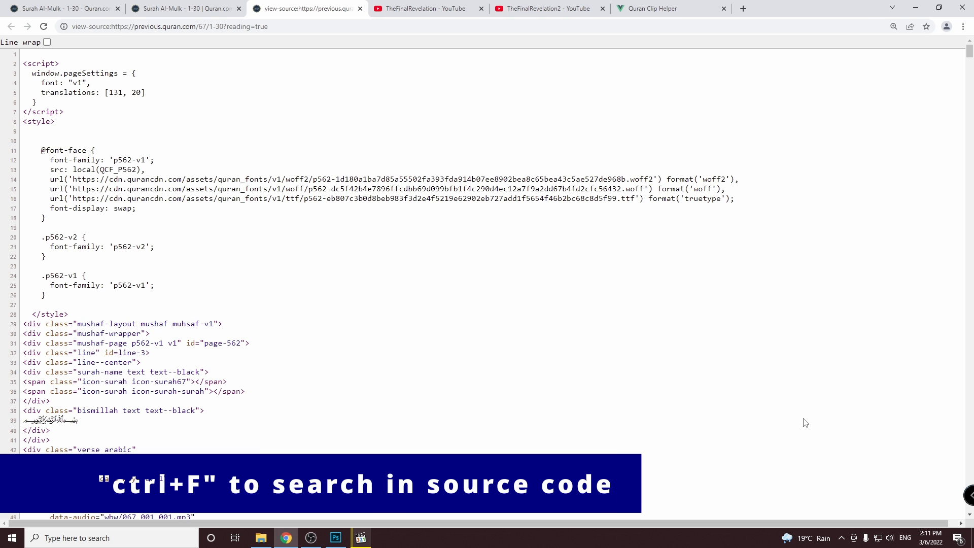
key("ctrl+f")
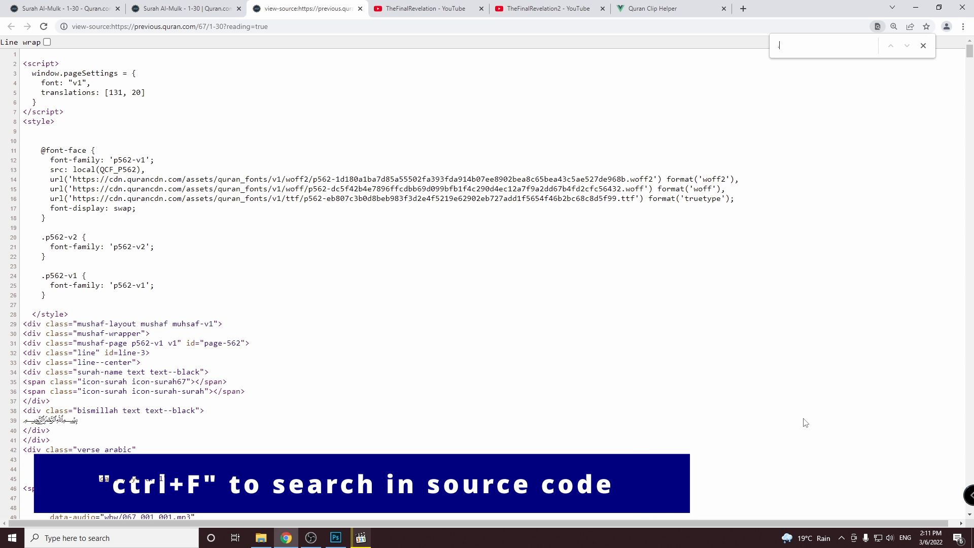
type(".ttf")
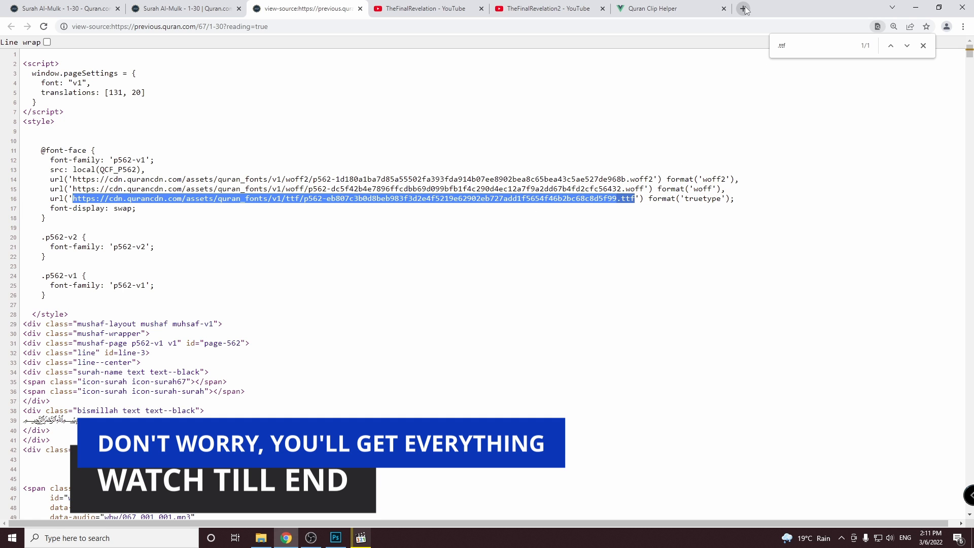
left_click(743, 8)
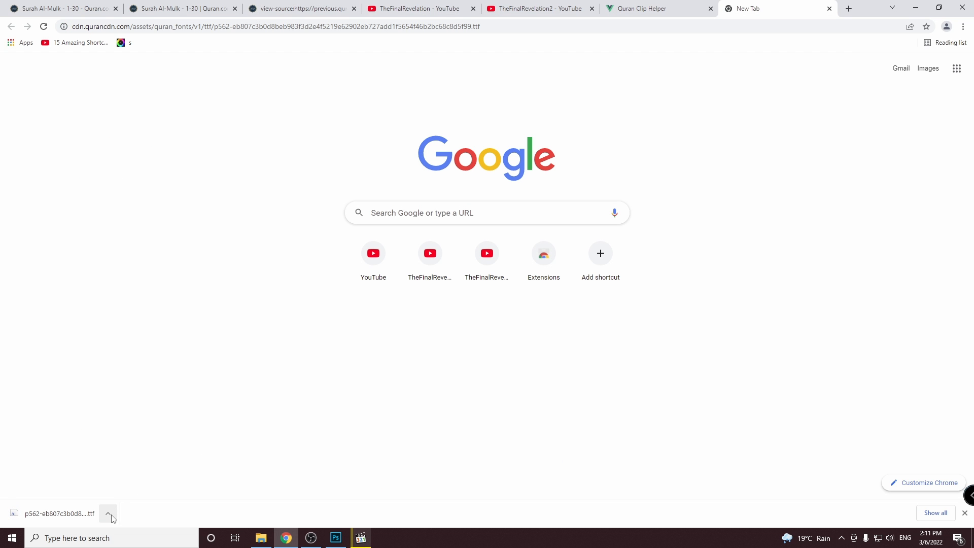
Show the downloaded p562 .ttf file in its Downloads folder
left_click(109, 513)
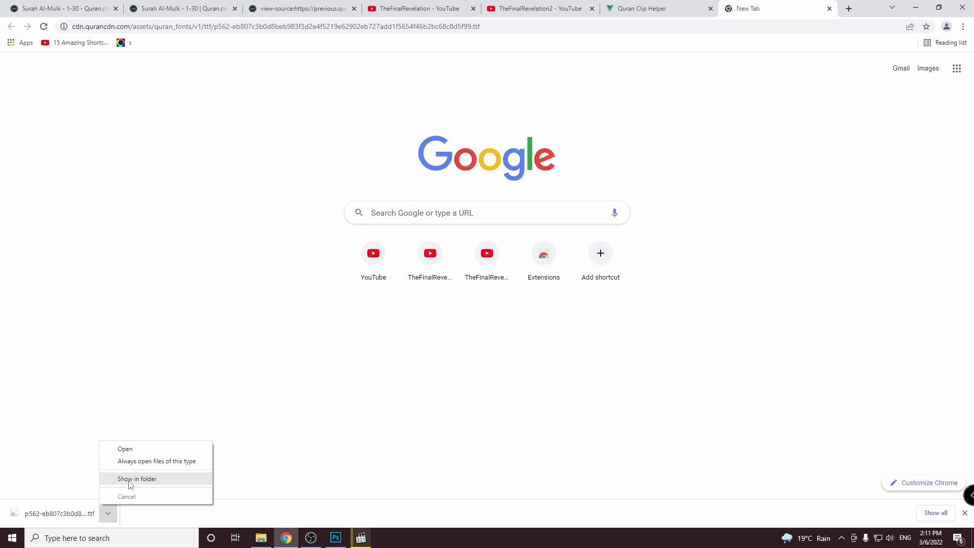
left_click(137, 478)
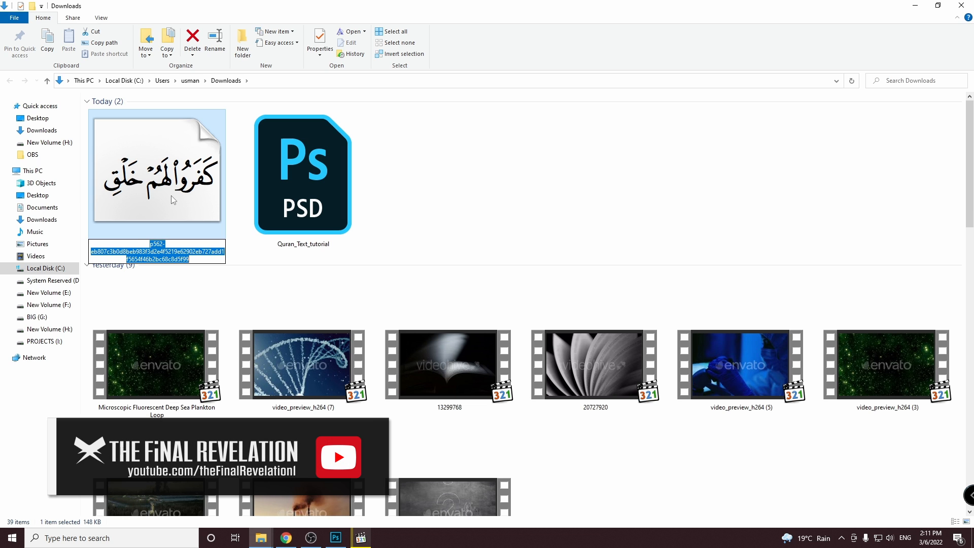
Rename the font file to QCF_p562 and install it, confirming replacement of the existing font
type("QCF_p")
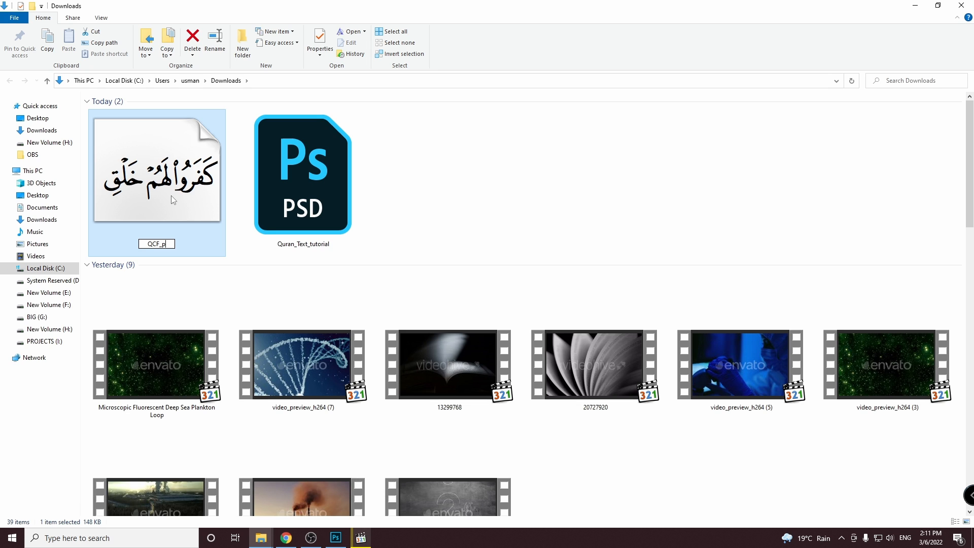
type("562")
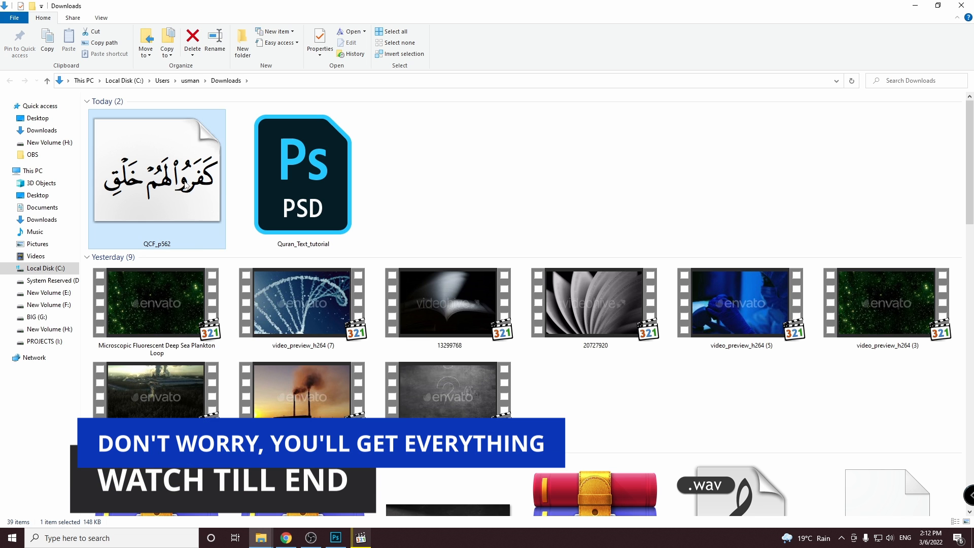
right_click(155, 181)
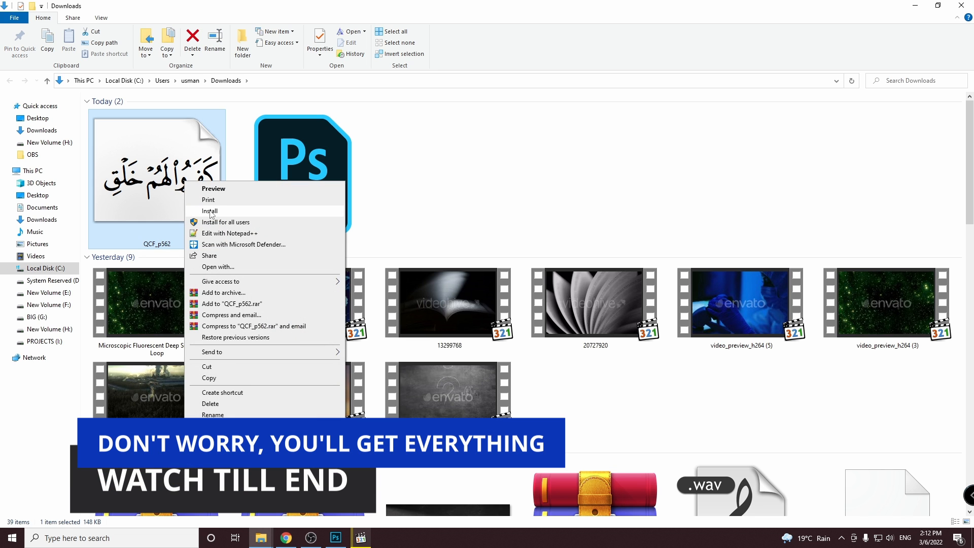
left_click(210, 212)
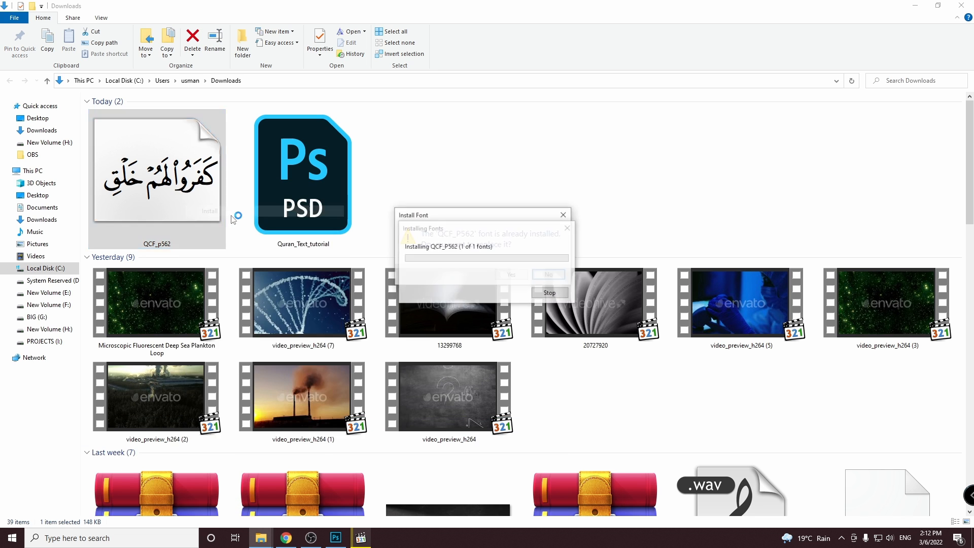
left_click(547, 274)
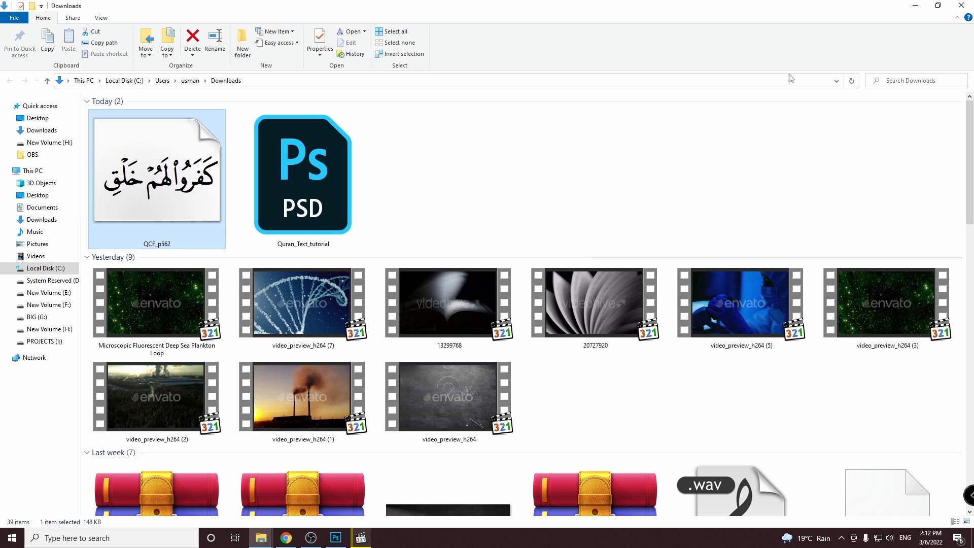
left_click(284, 538)
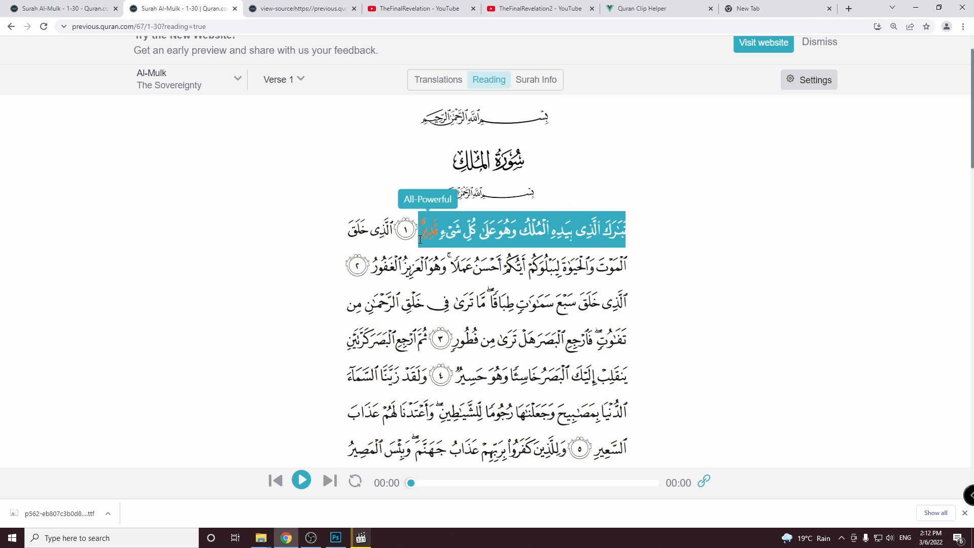
left_click(439, 79)
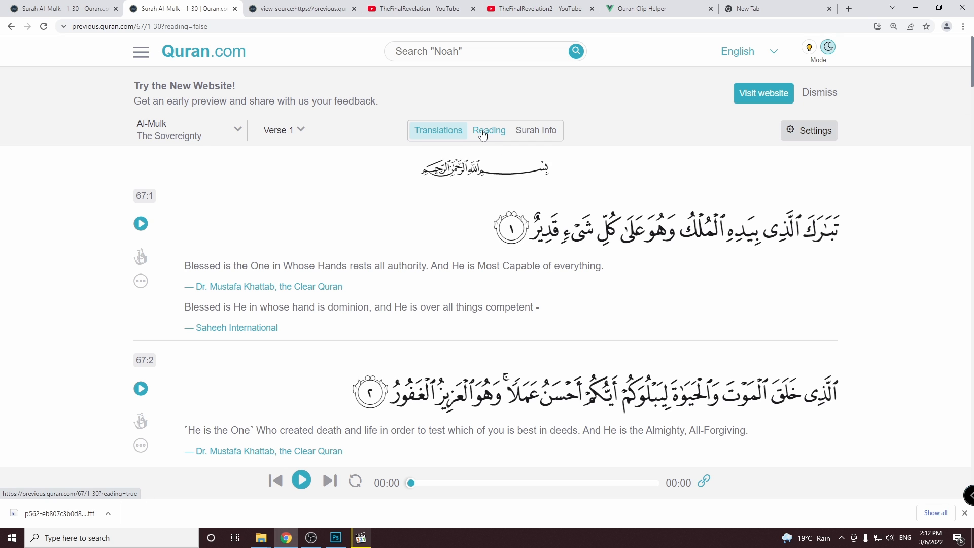
left_click(489, 131)
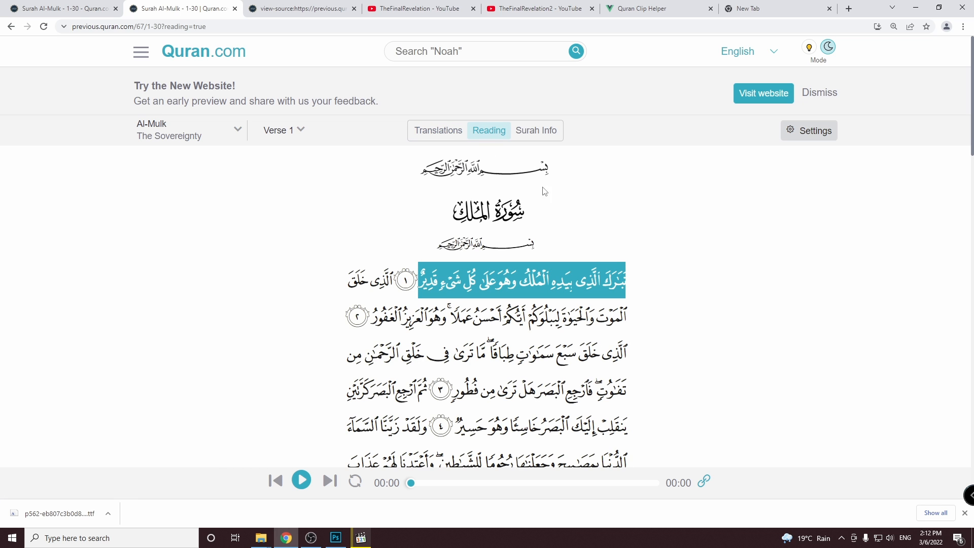
mouse_move(587, 273)
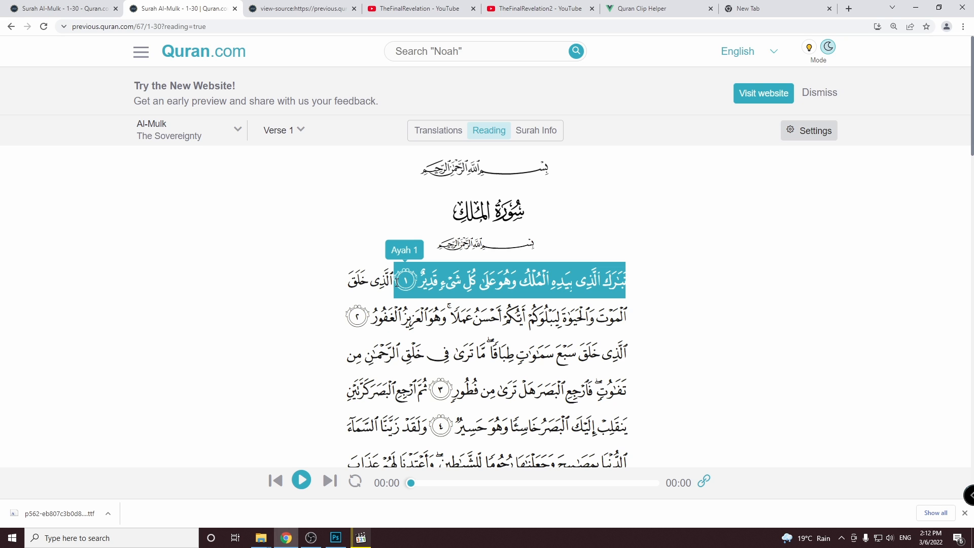
mouse_move(812, 409)
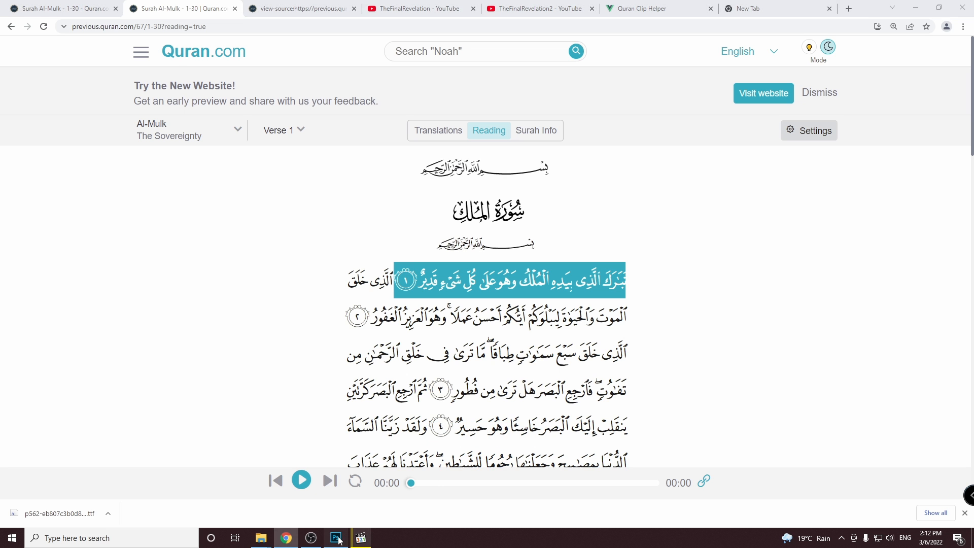
Start a new type layer near the top of the space canvas and reach its font field
left_click(335, 538)
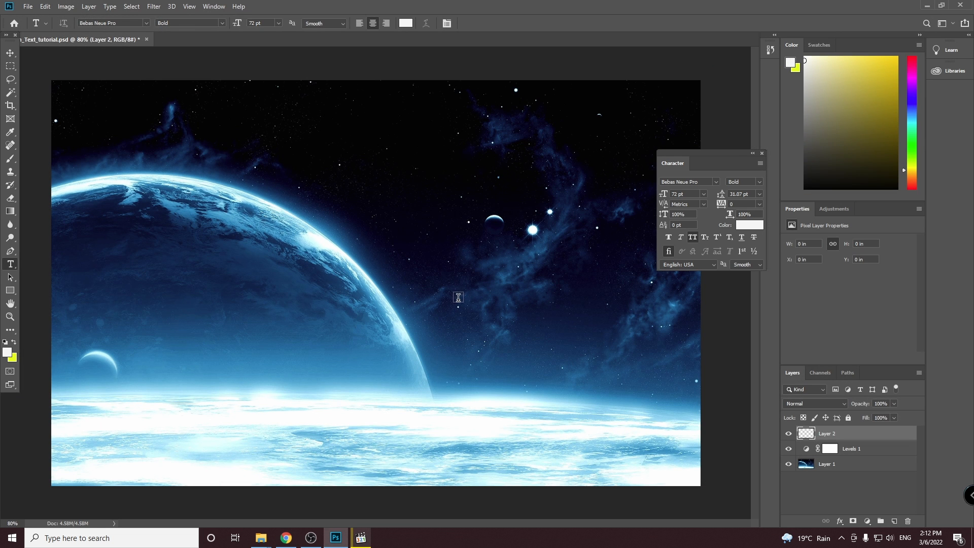
mouse_move(49, 280)
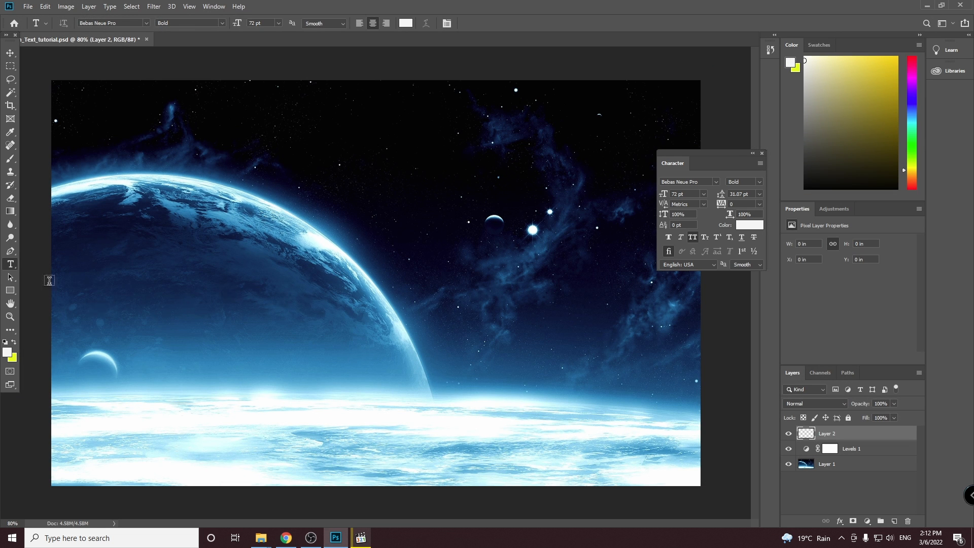
mouse_move(10, 264)
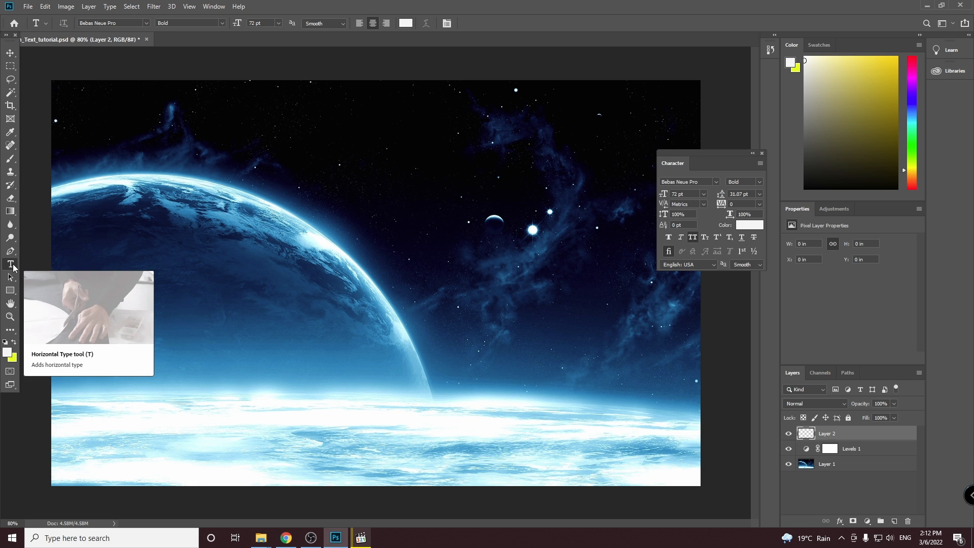
mouse_move(244, 214)
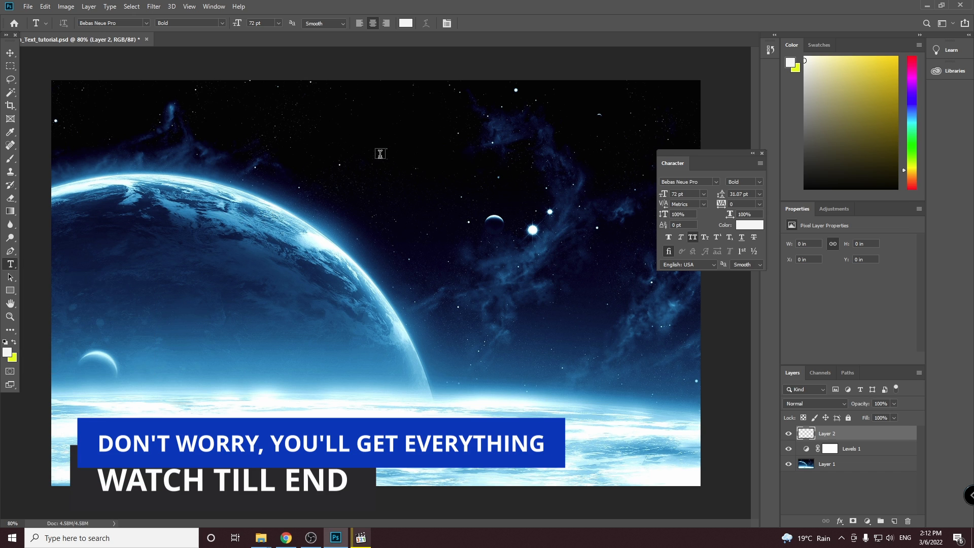
mouse_move(404, 137)
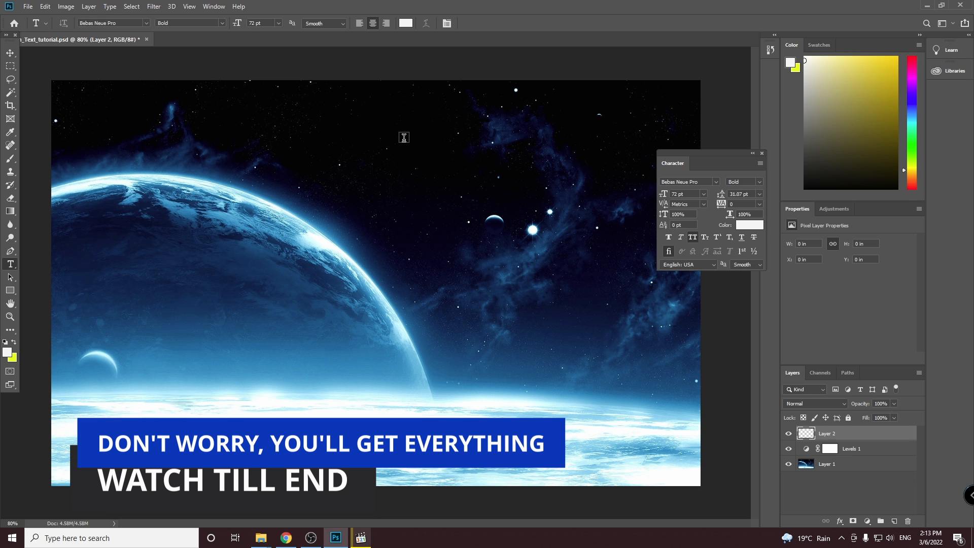
left_click(404, 137)
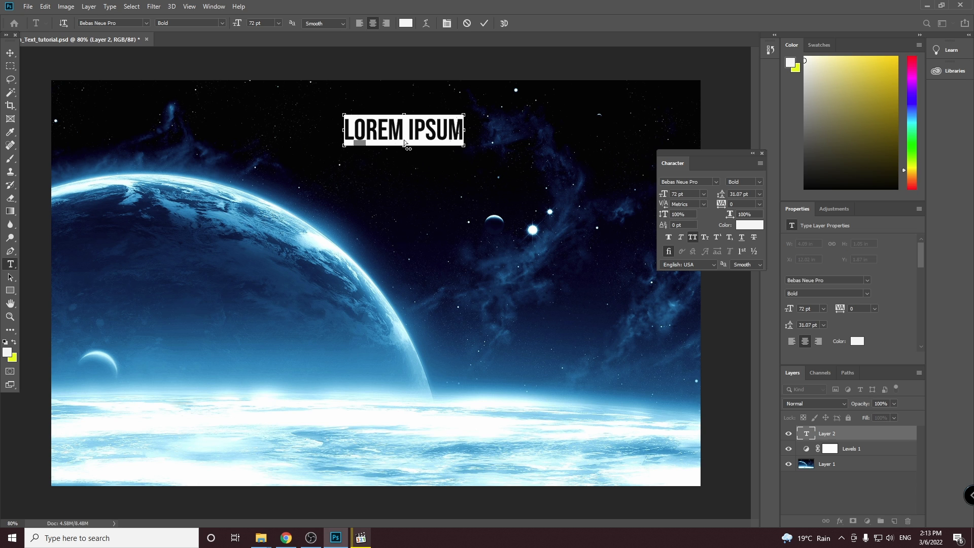
left_click(112, 23)
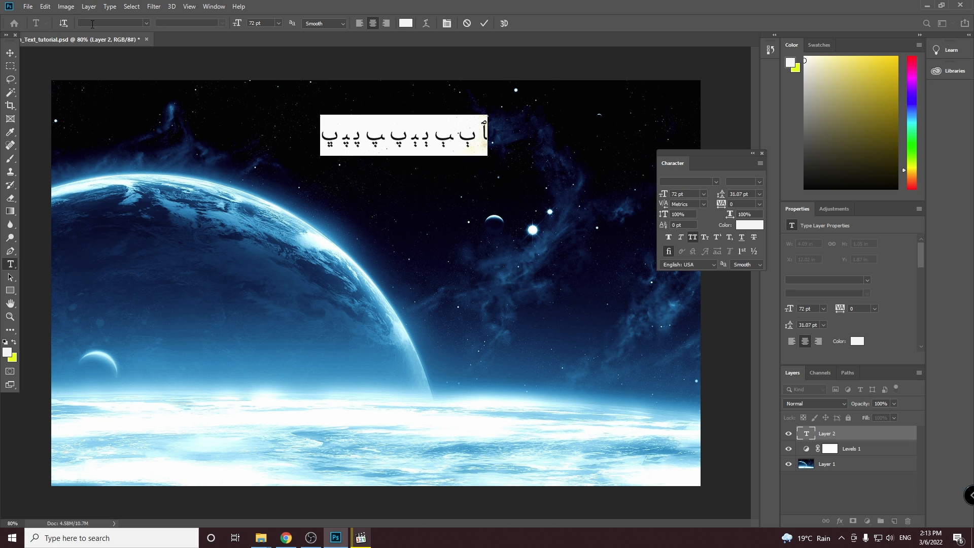
Set the layer to QCF_P562 with verse 1 of Al-Mulk in white and commit it
type("qcf")
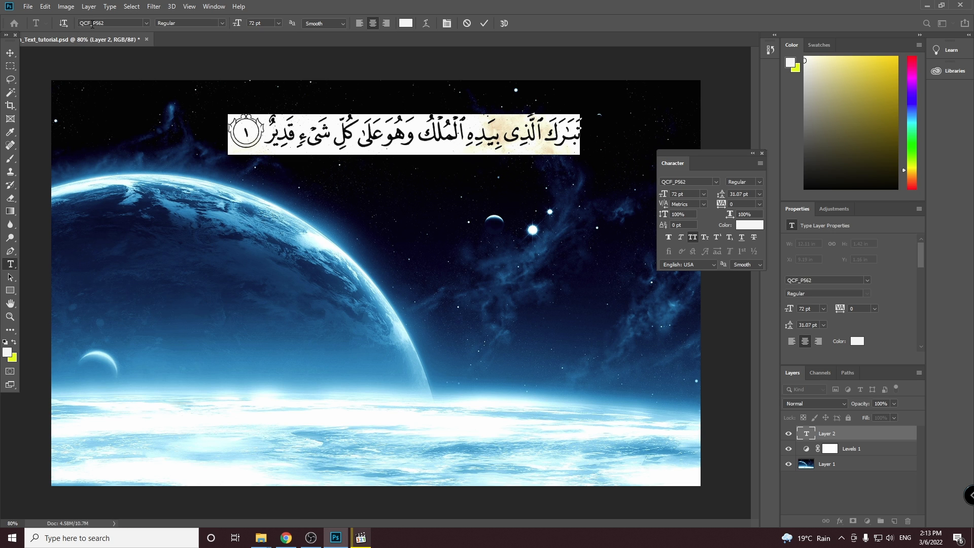
left_click(10, 52)
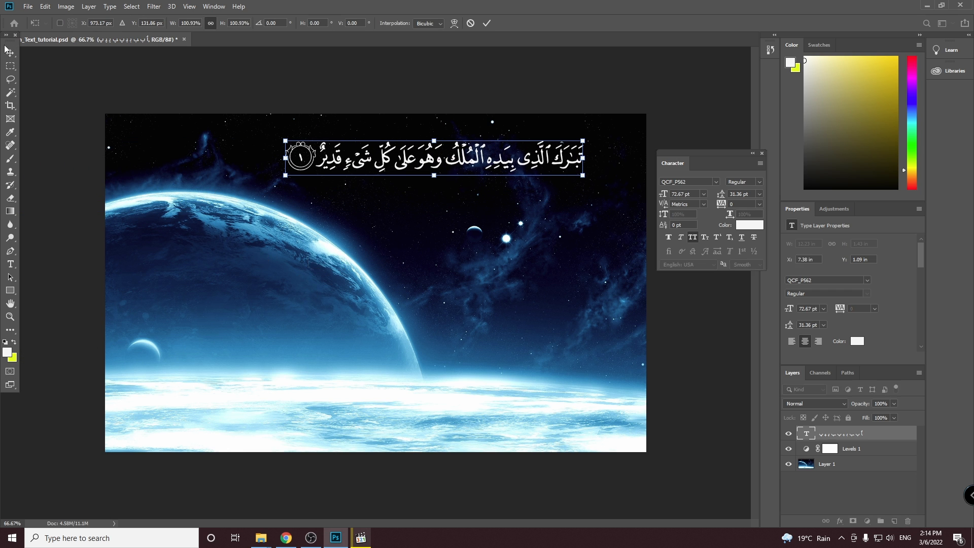
Apply the transform, then choose the Middle Eastern and South Asian engine in Type preferences
left_click(10, 67)
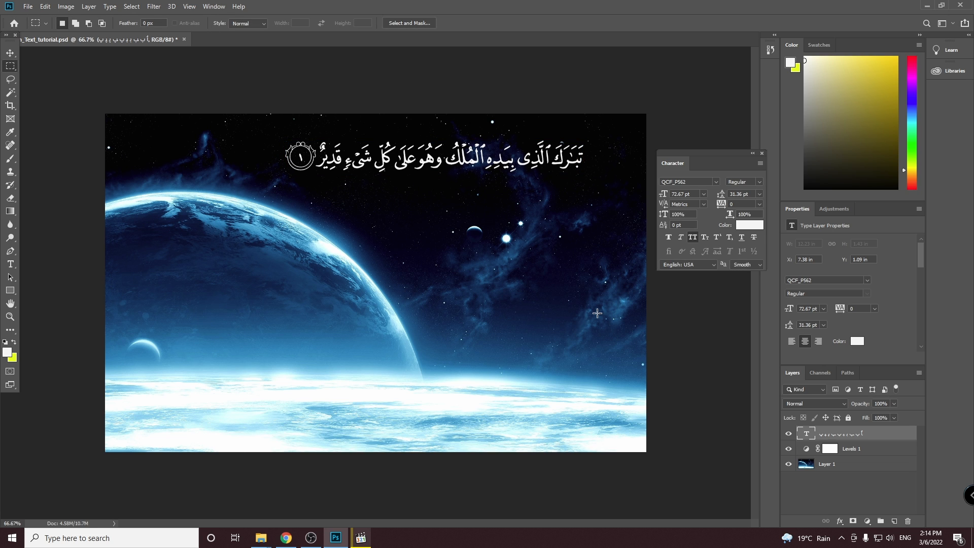
mouse_move(612, 265)
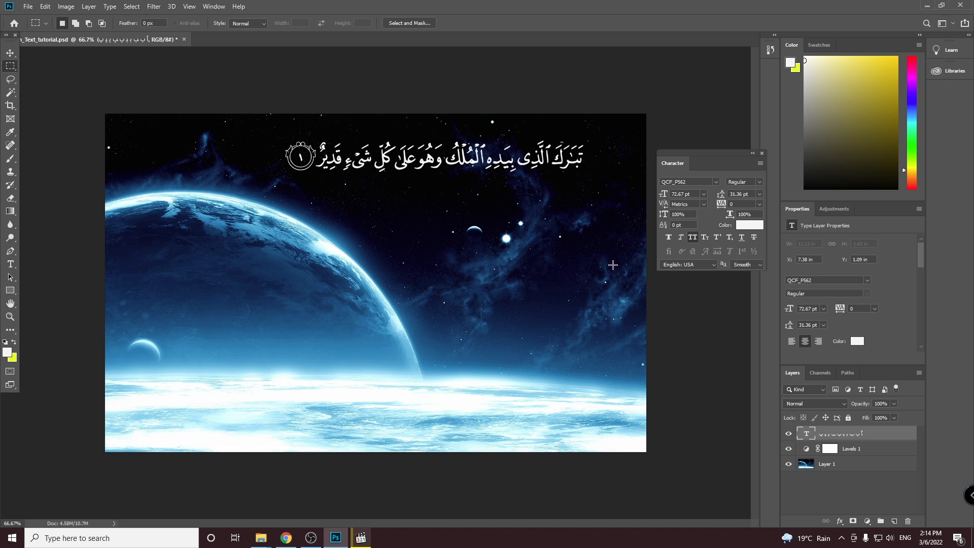
mouse_move(45, 8)
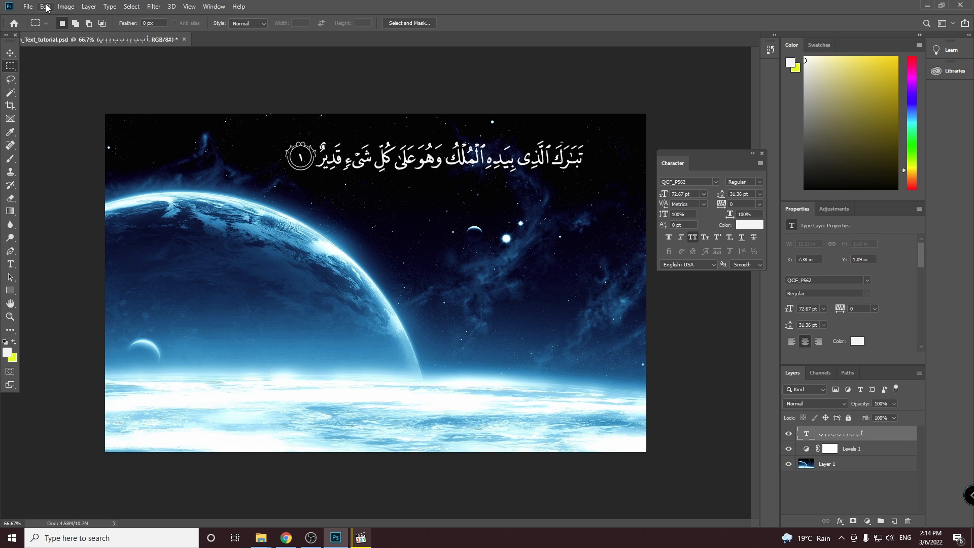
left_click(44, 6)
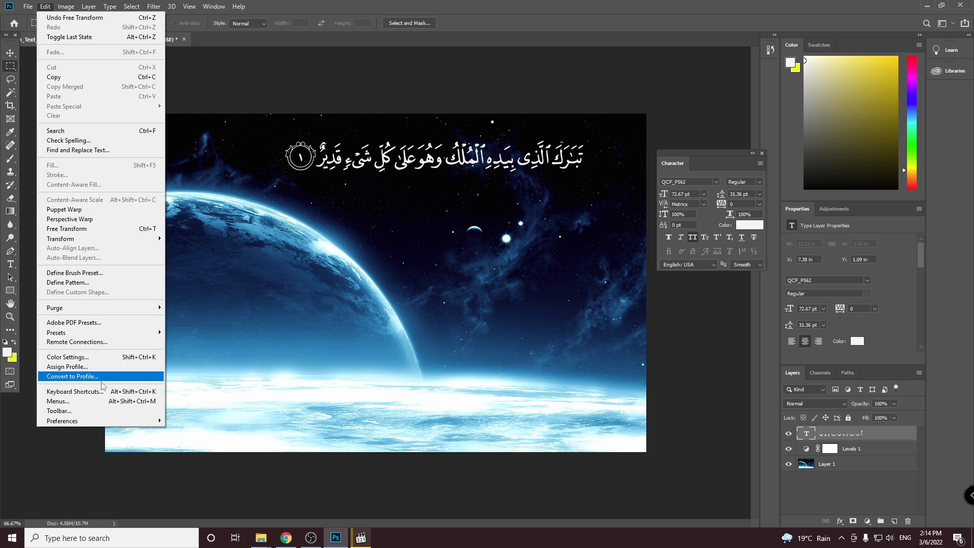
mouse_move(62, 420)
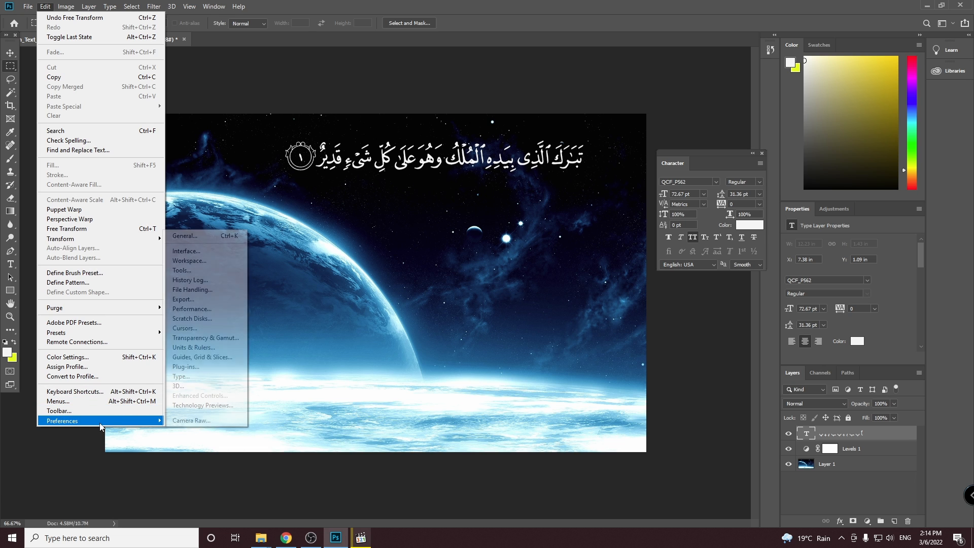
mouse_move(182, 299)
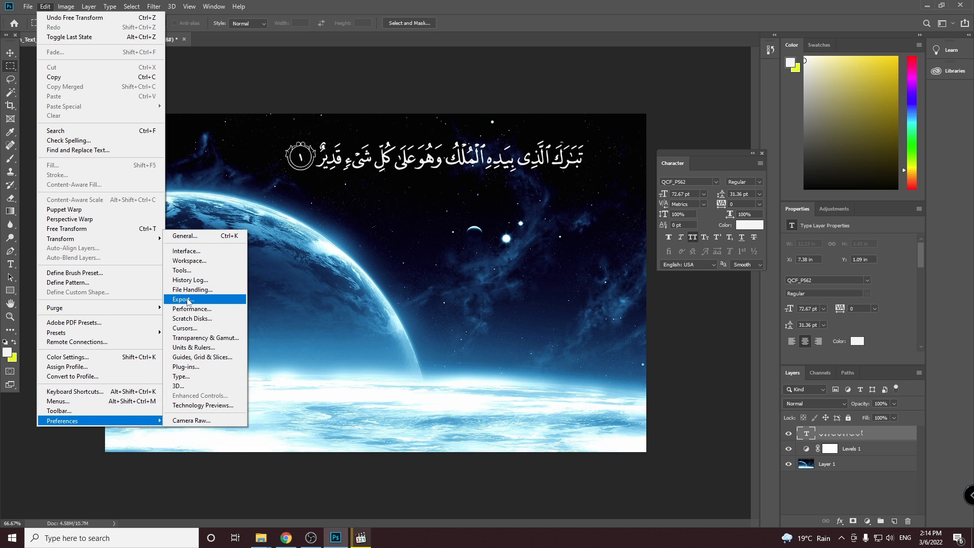
mouse_move(190, 378)
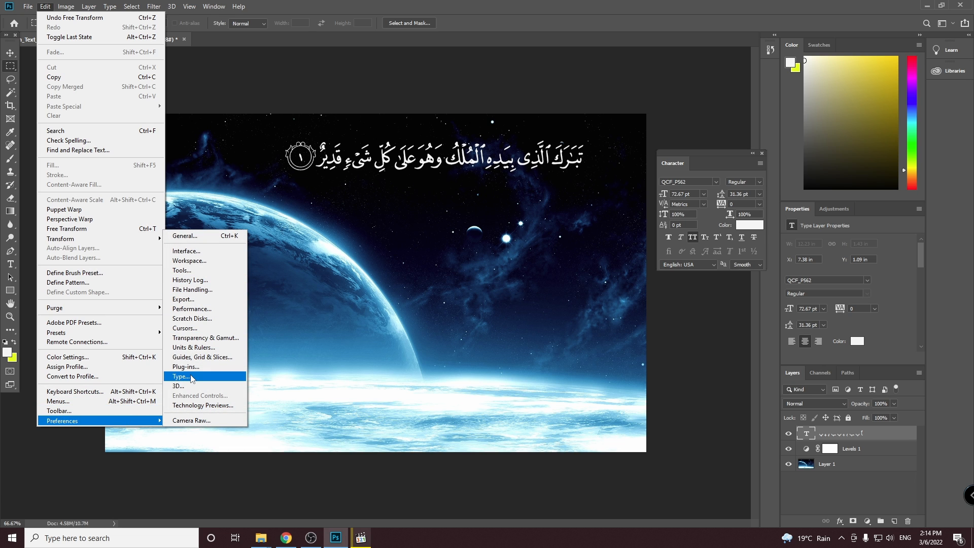
left_click(181, 376)
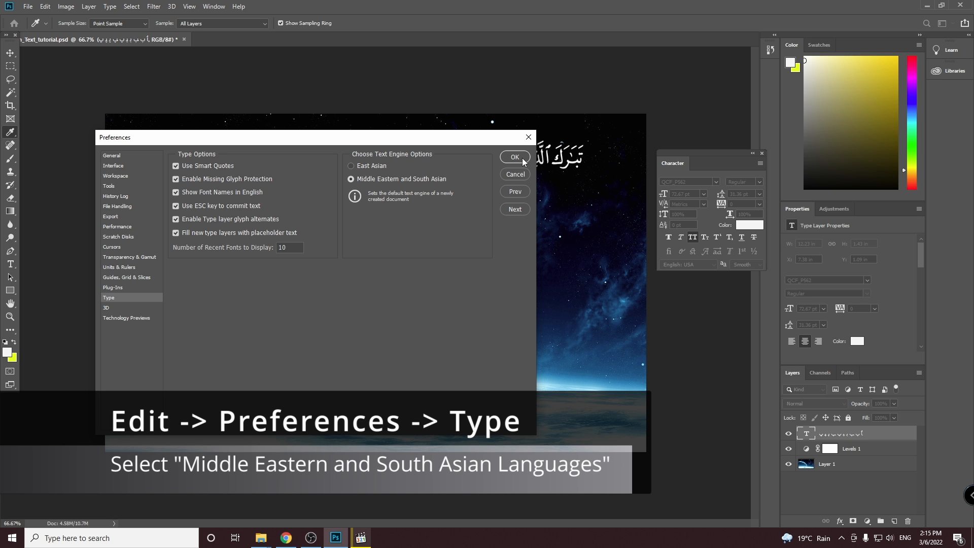
left_click(513, 156)
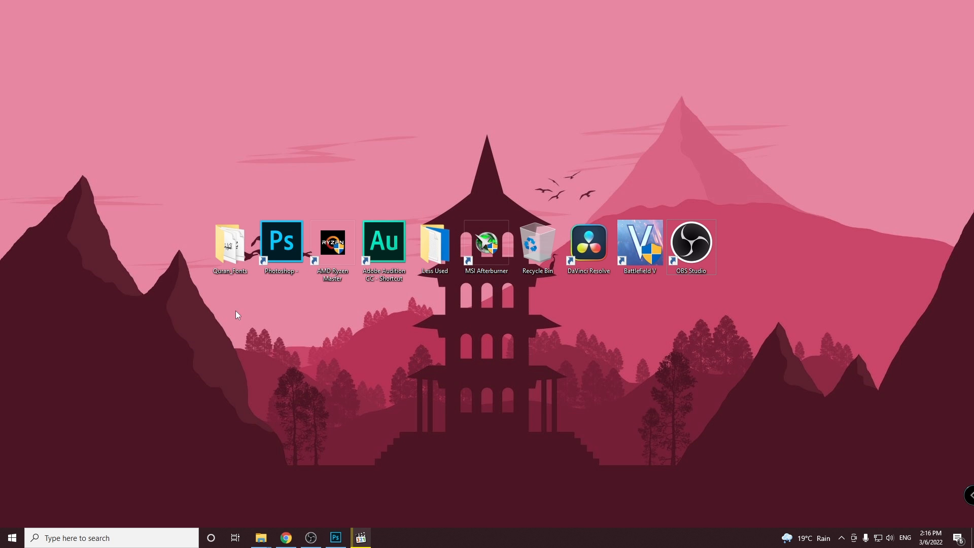
Browse the Quran_Fonts folder and select the first page font QCF_P001
double_click(230, 243)
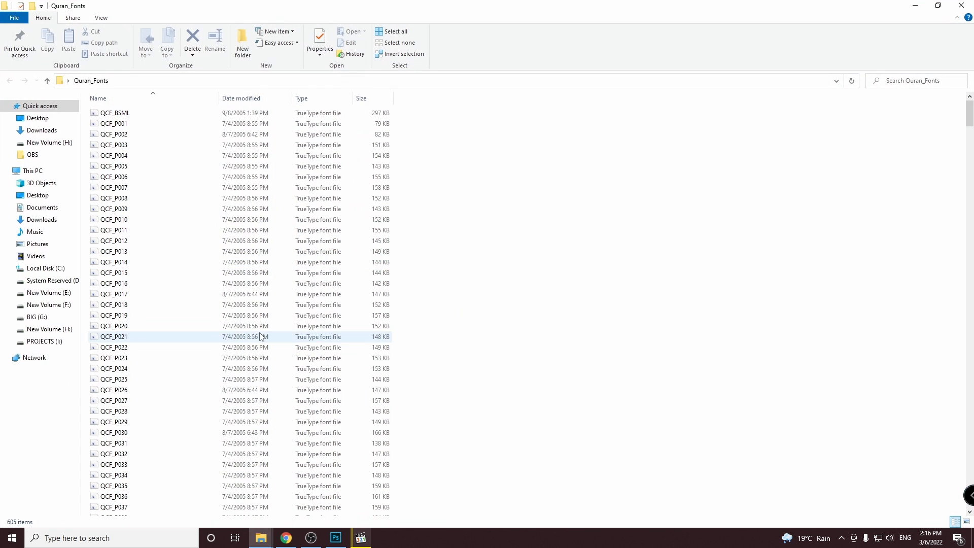
left_click(115, 124)
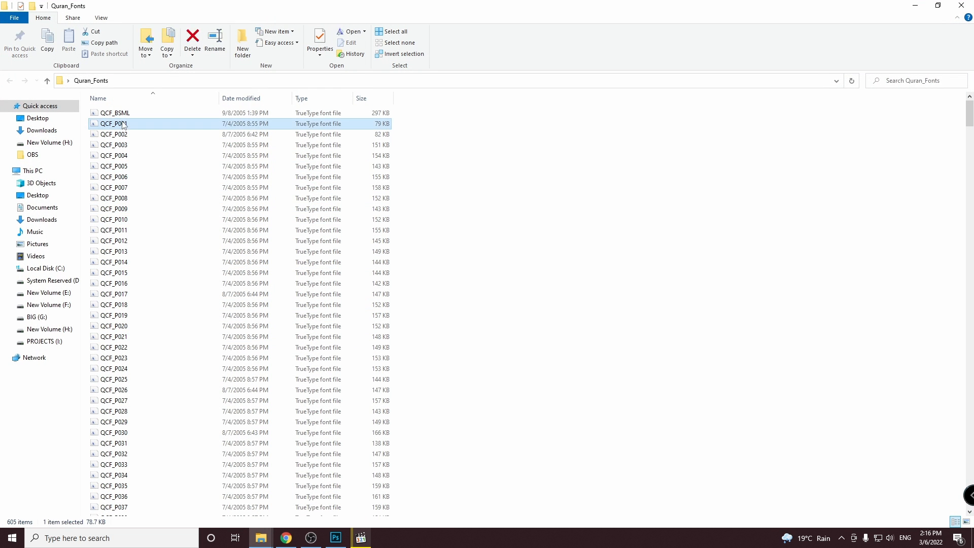
mouse_move(124, 135)
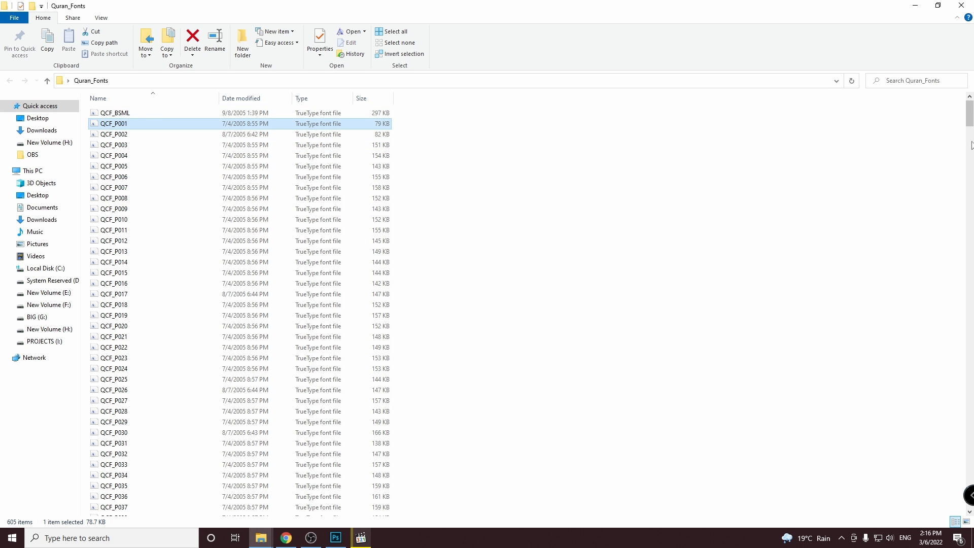
scroll("down", 3)
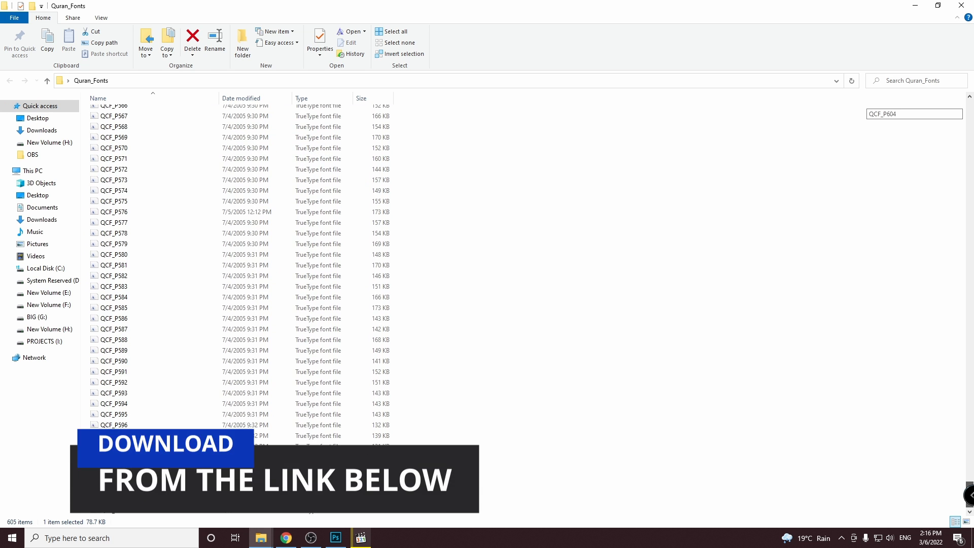
scroll("up", 3)
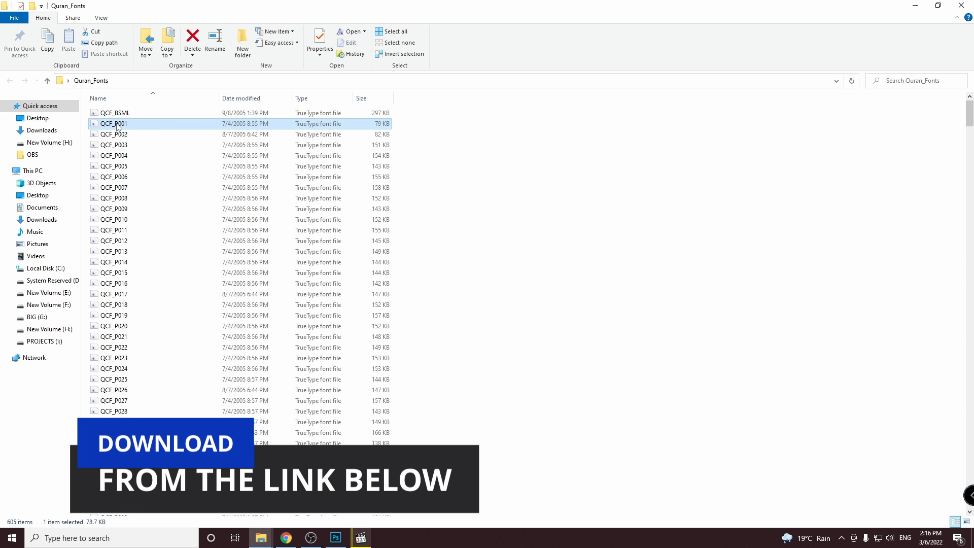
Preview the QCF_BSML font file, close it and return to the Photoshop composition
double_click(114, 113)
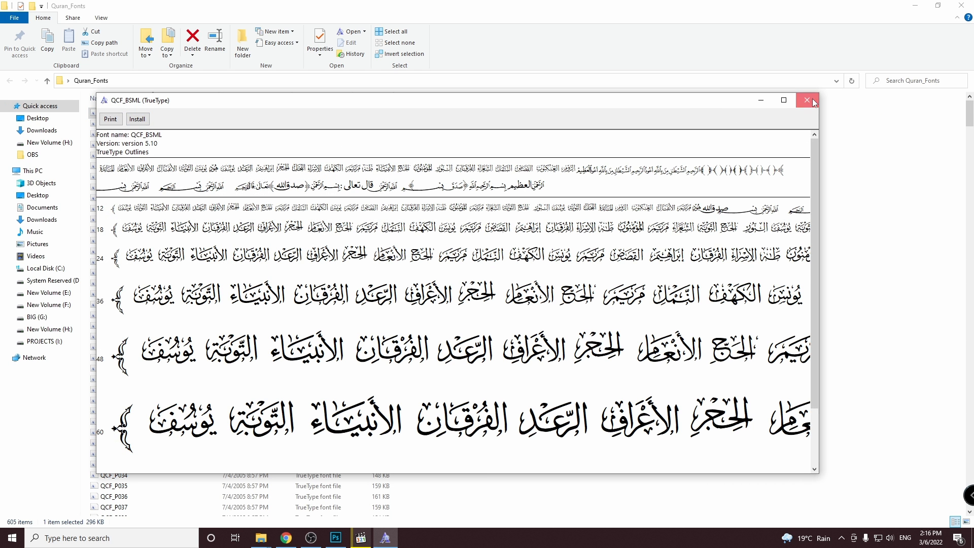
left_click(806, 100)
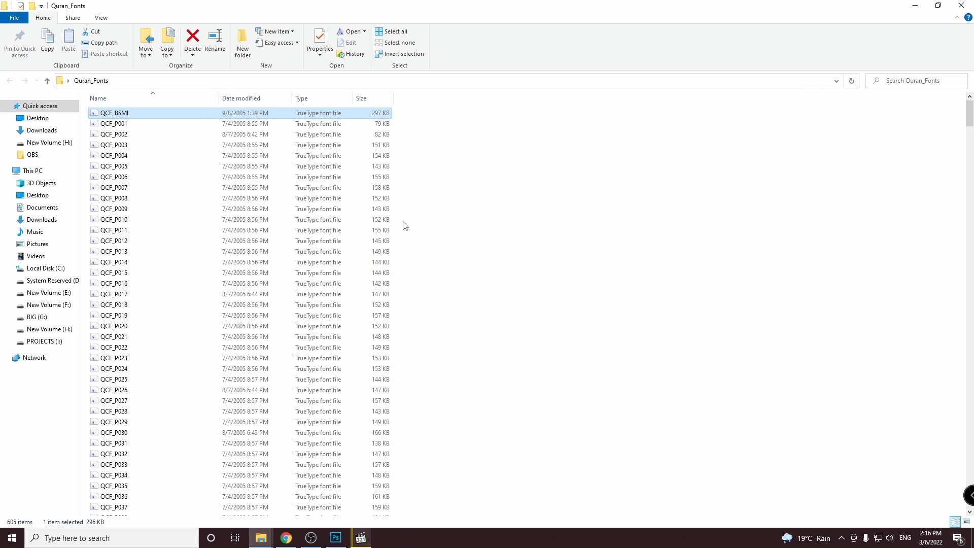
left_click(335, 538)
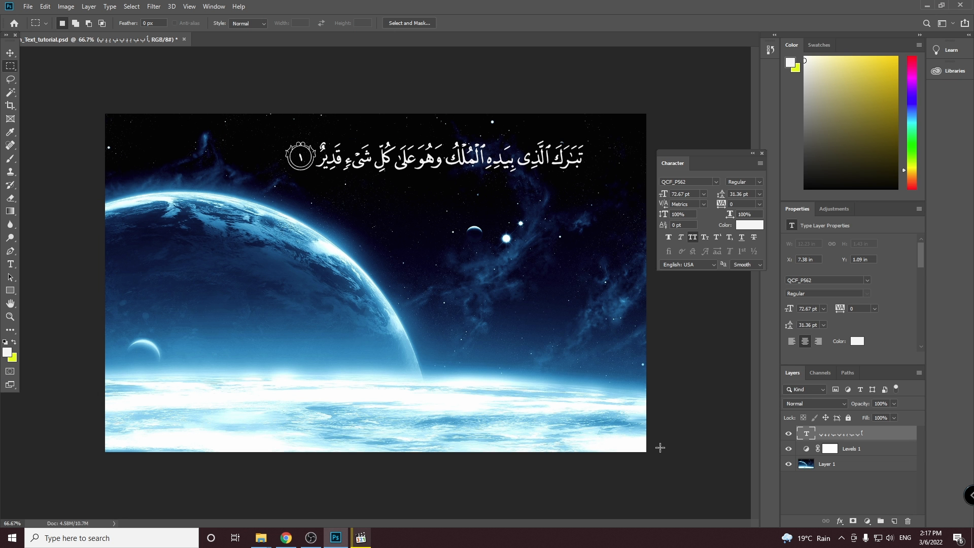
In Quran Clip Helper, download the Surah 67 Ayah 1 verse image as a PNG
left_click(285, 538)
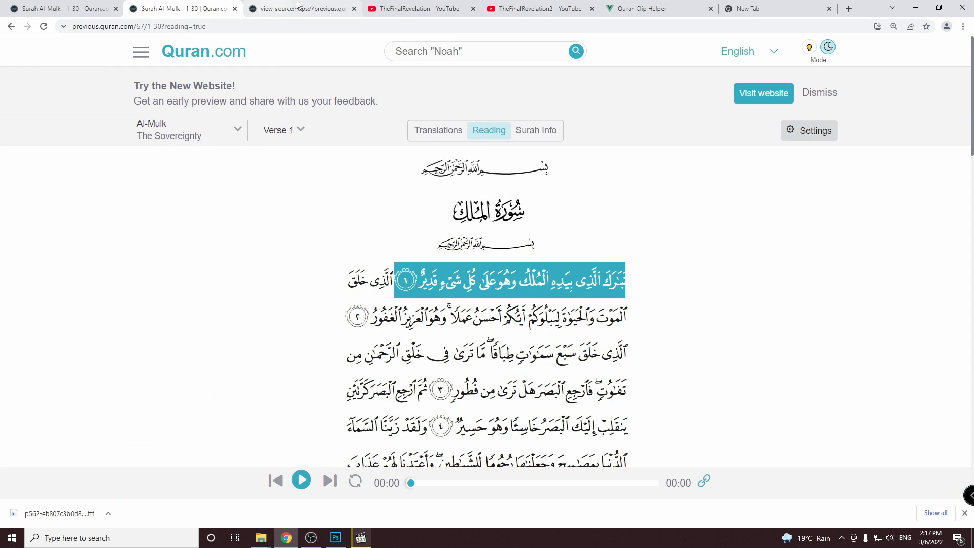
left_click(659, 8)
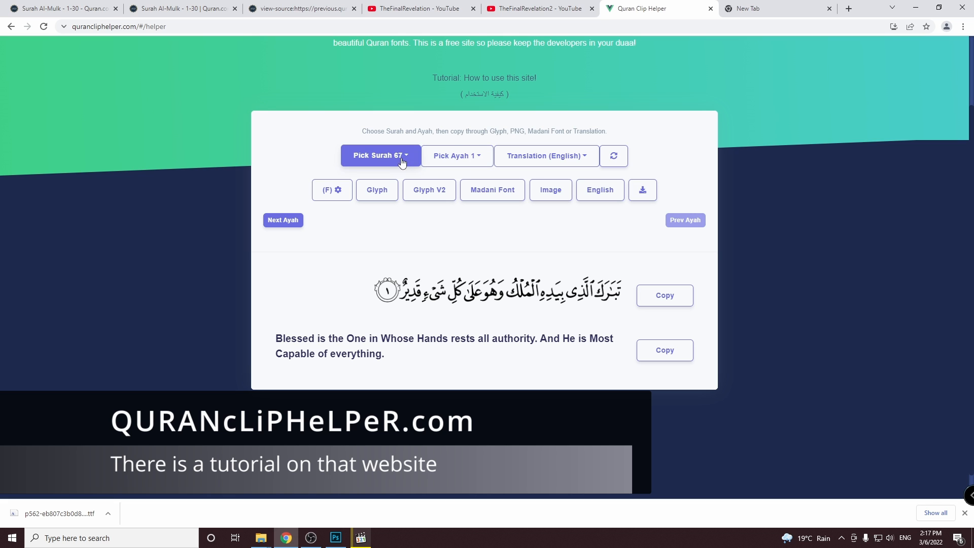
mouse_move(577, 246)
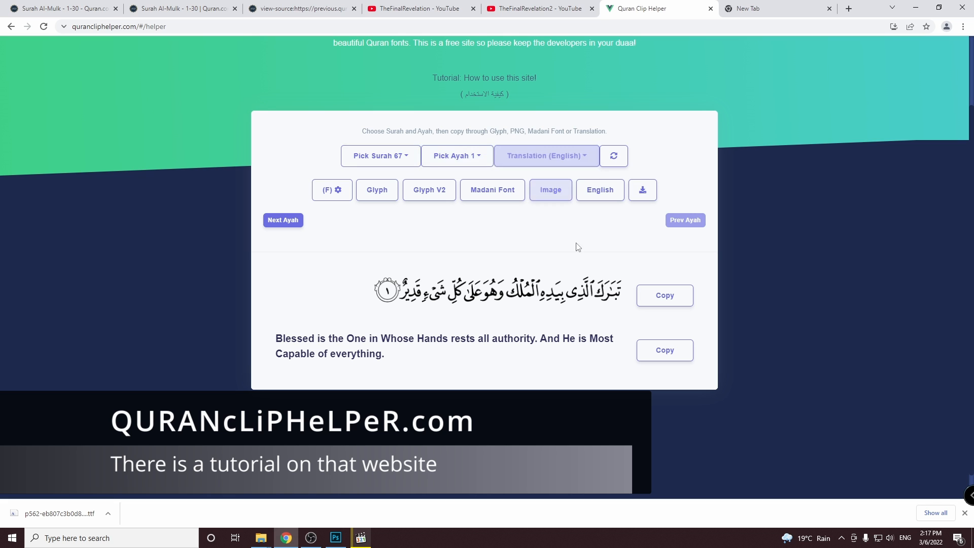
left_click(664, 295)
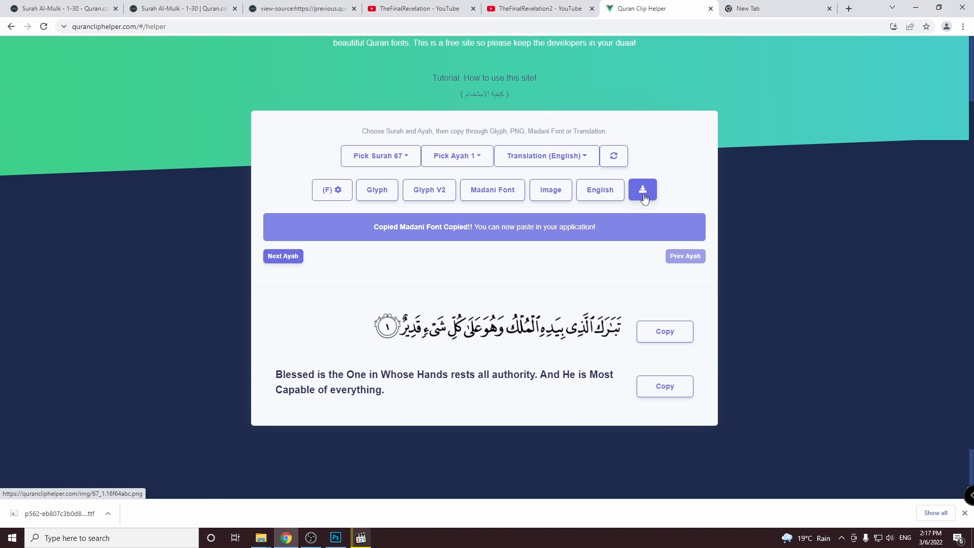
left_click(642, 190)
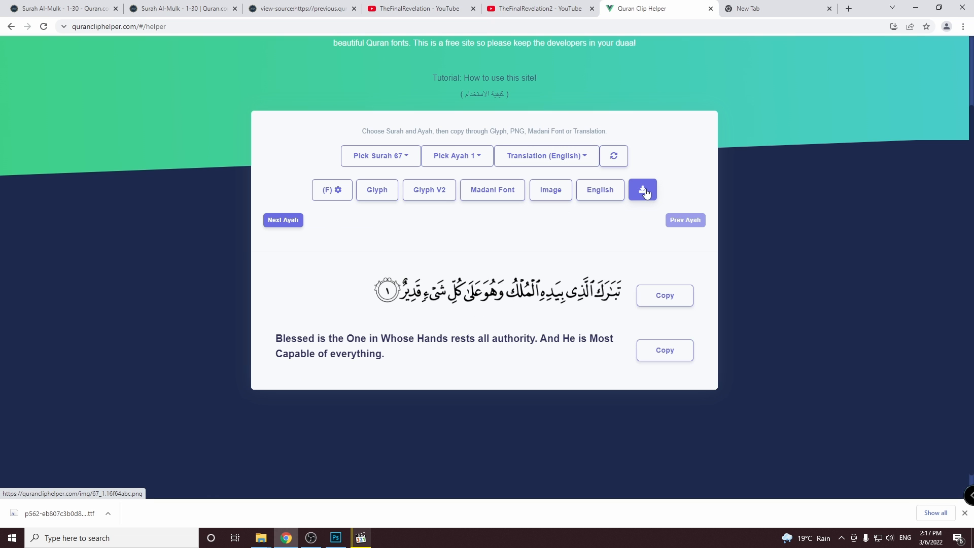
left_click(642, 190)
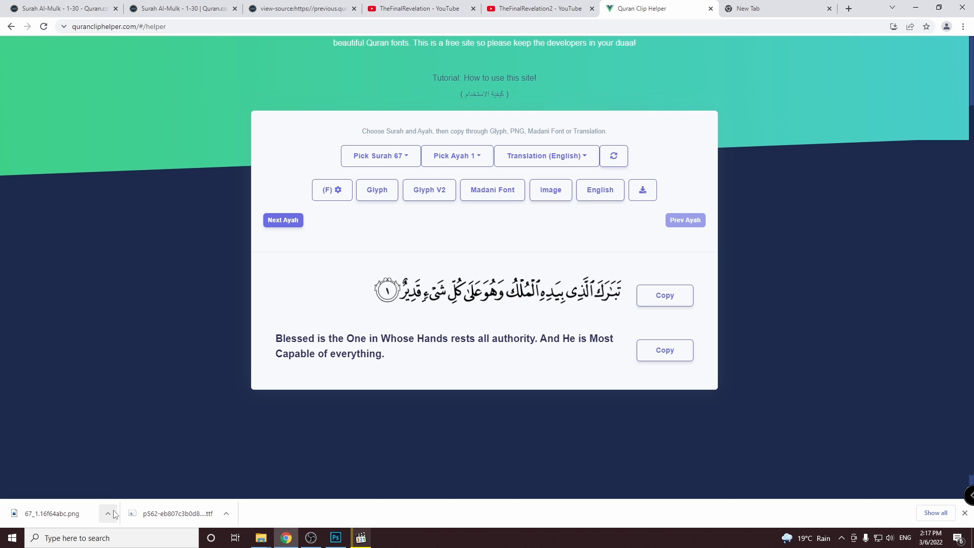
mouse_move(336, 537)
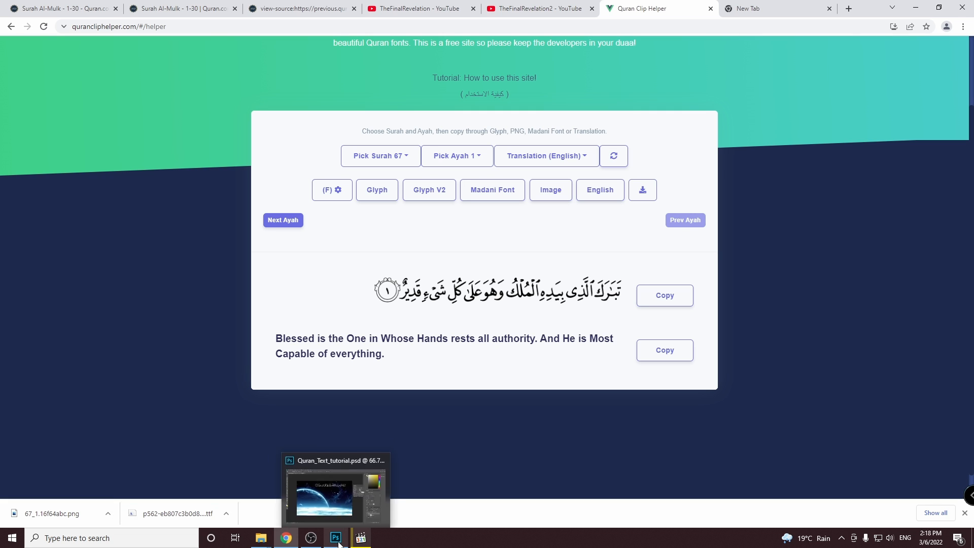
Place the 67_1 verse PNG, invert it to white and enlarge it below the typed verse
left_click(336, 538)
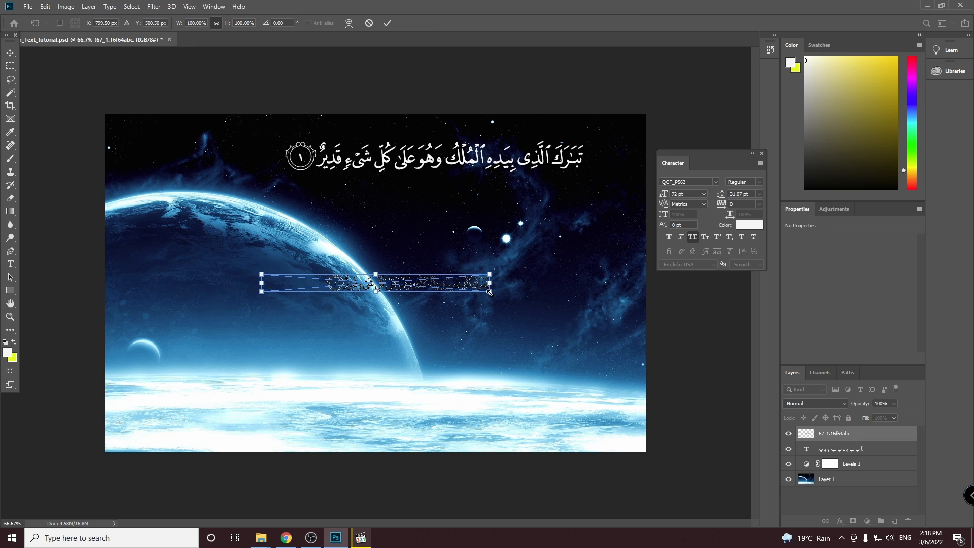
left_click(387, 24)
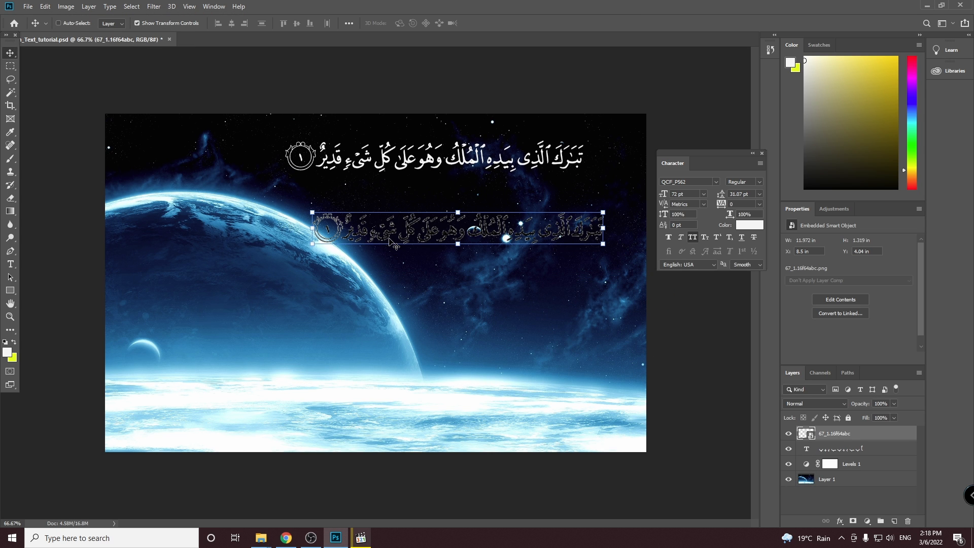
mouse_move(397, 245)
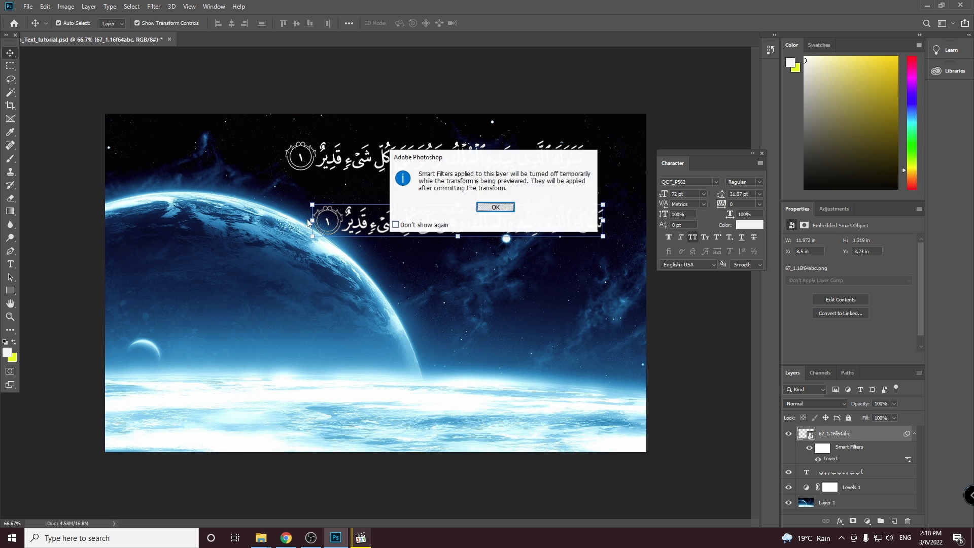
left_click(494, 206)
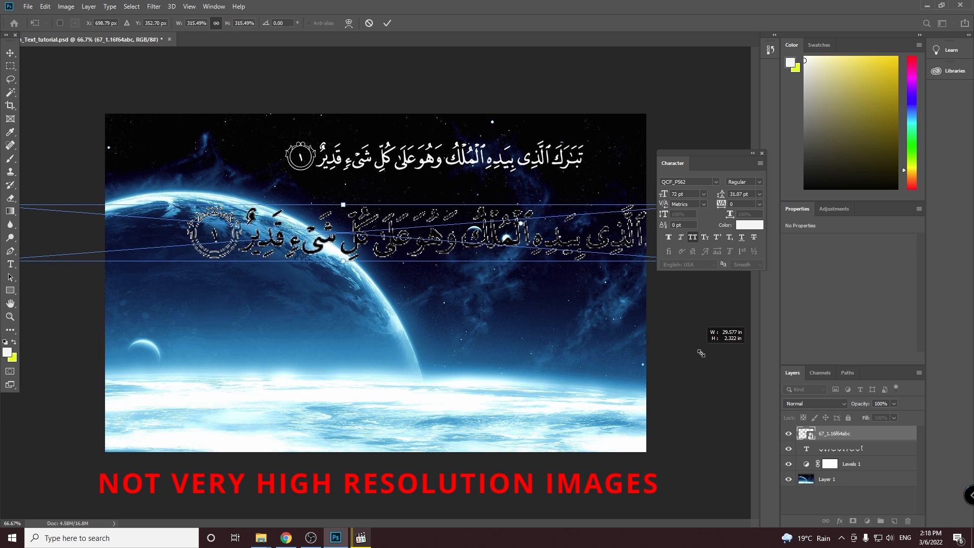
left_click(386, 23)
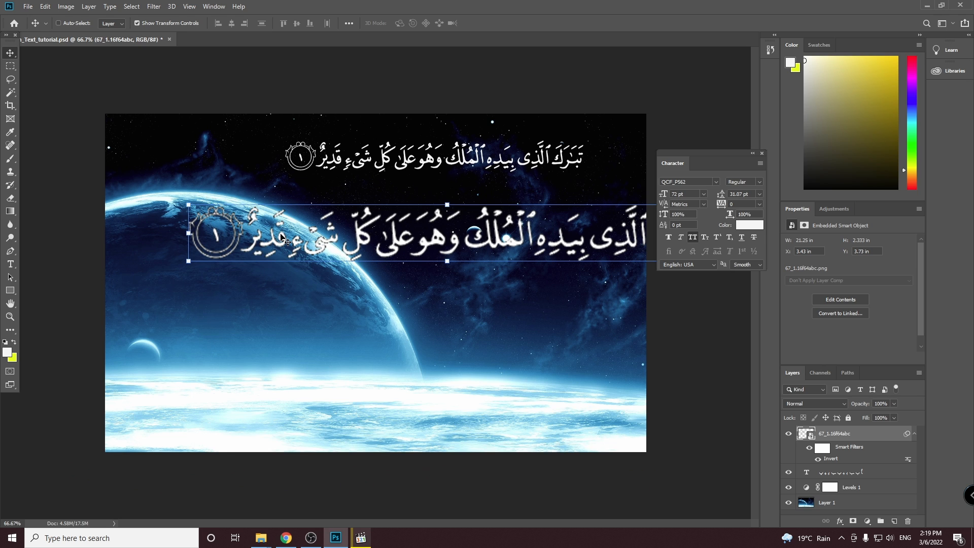
mouse_move(766, 308)
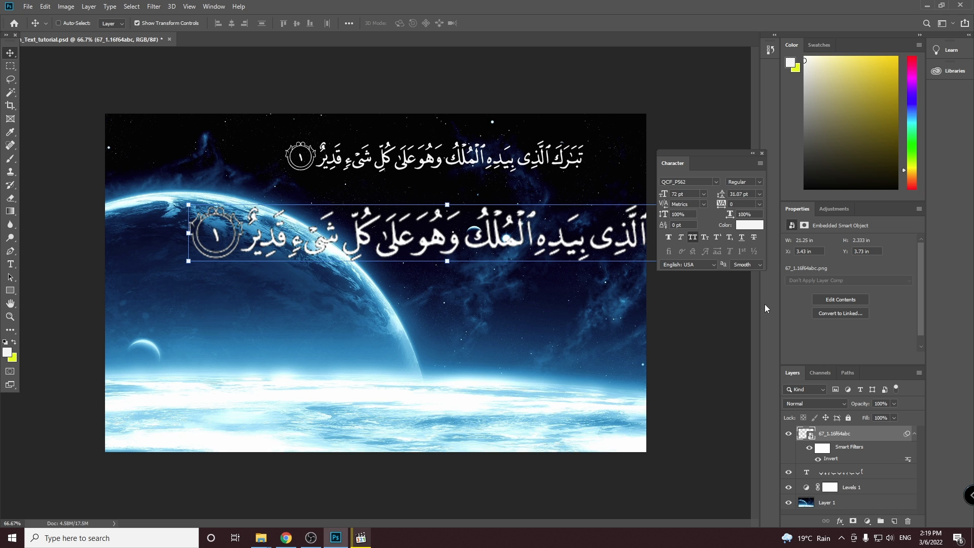
mouse_move(751, 302)
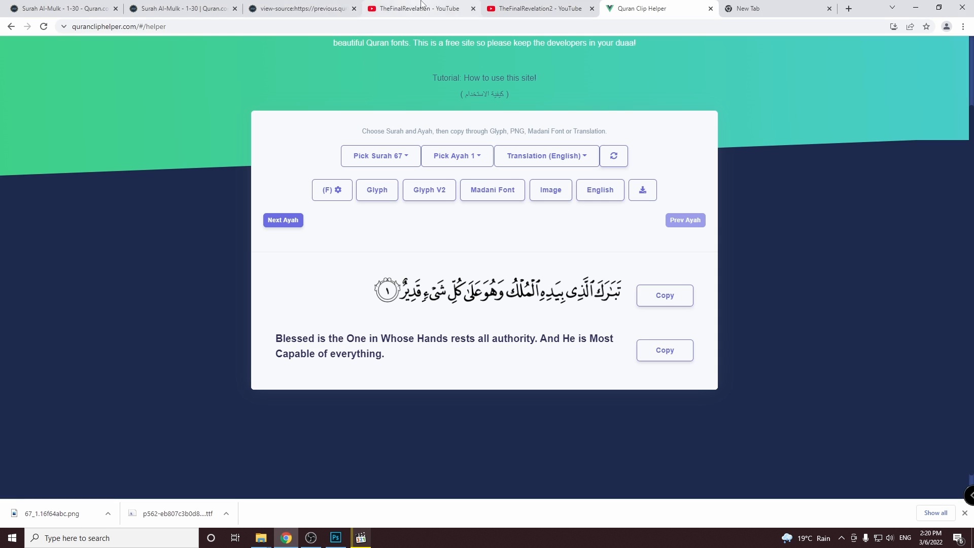
View TheFinalRevelation channel uploads, then show TheFinalRevelation2's Videos page
left_click(413, 8)
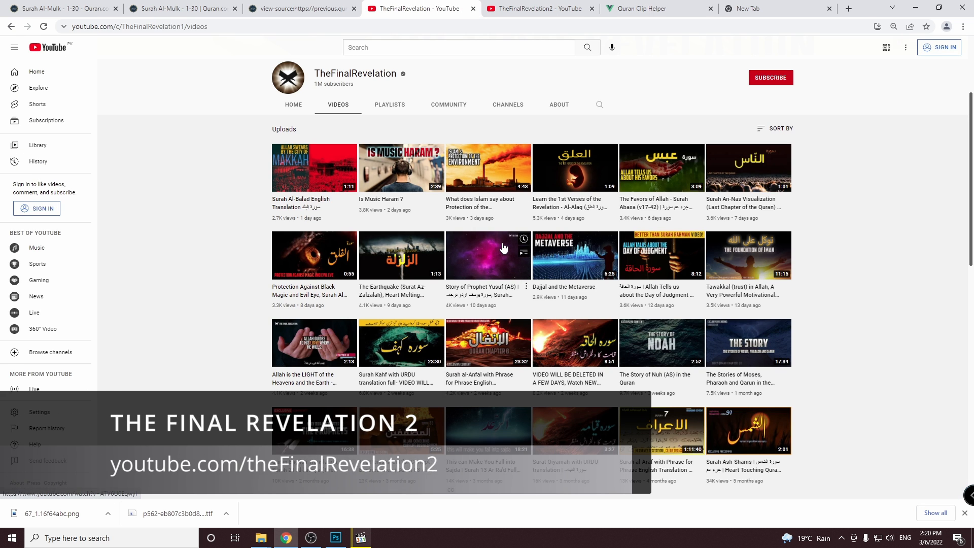
scroll("down", 3)
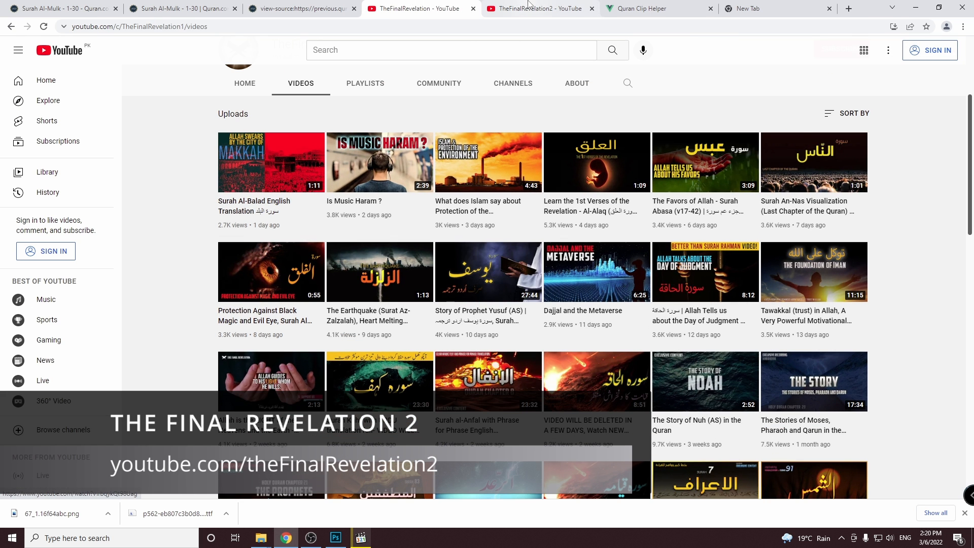
left_click(537, 8)
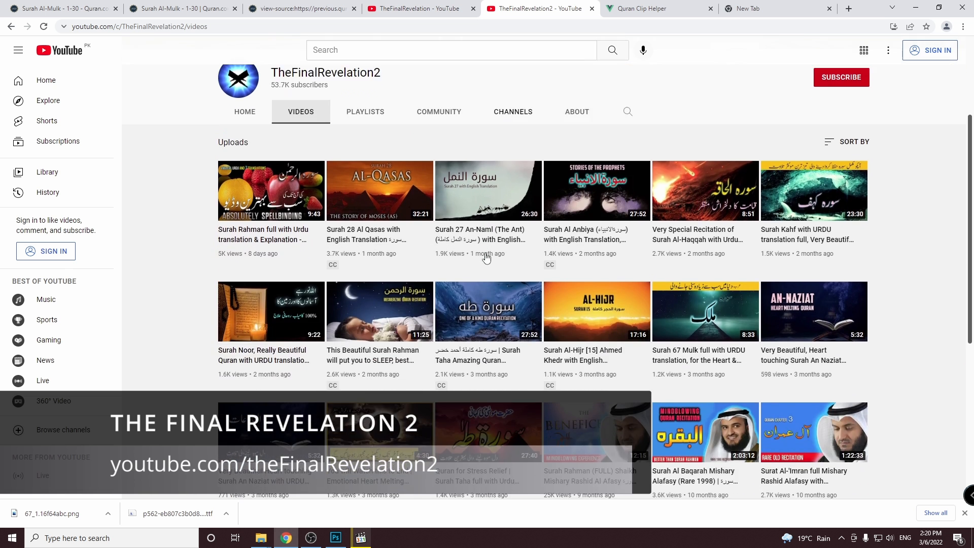